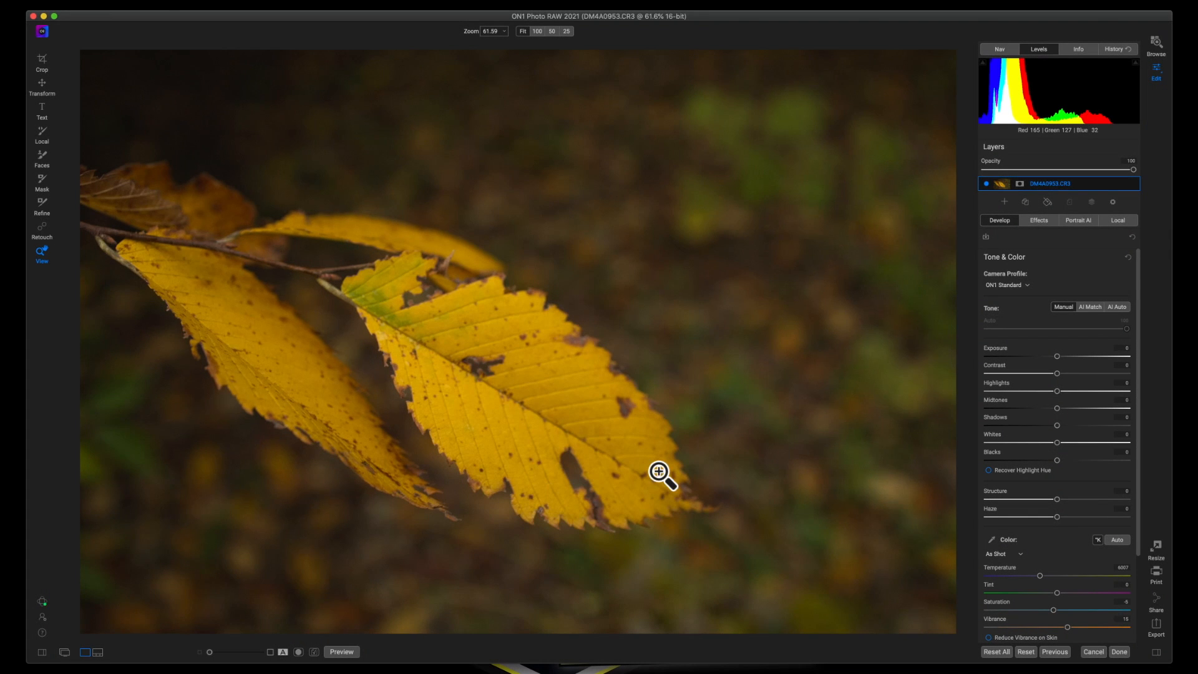
pyautogui.moveTo(414, 325)
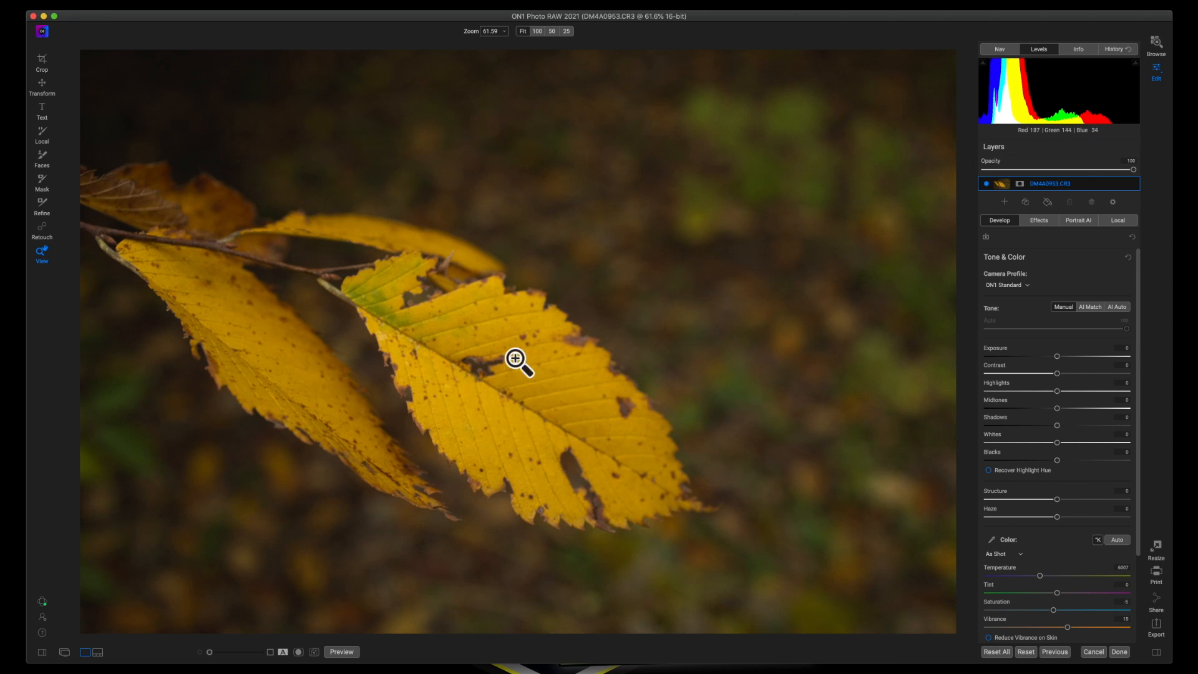
pyautogui.moveTo(560, 426)
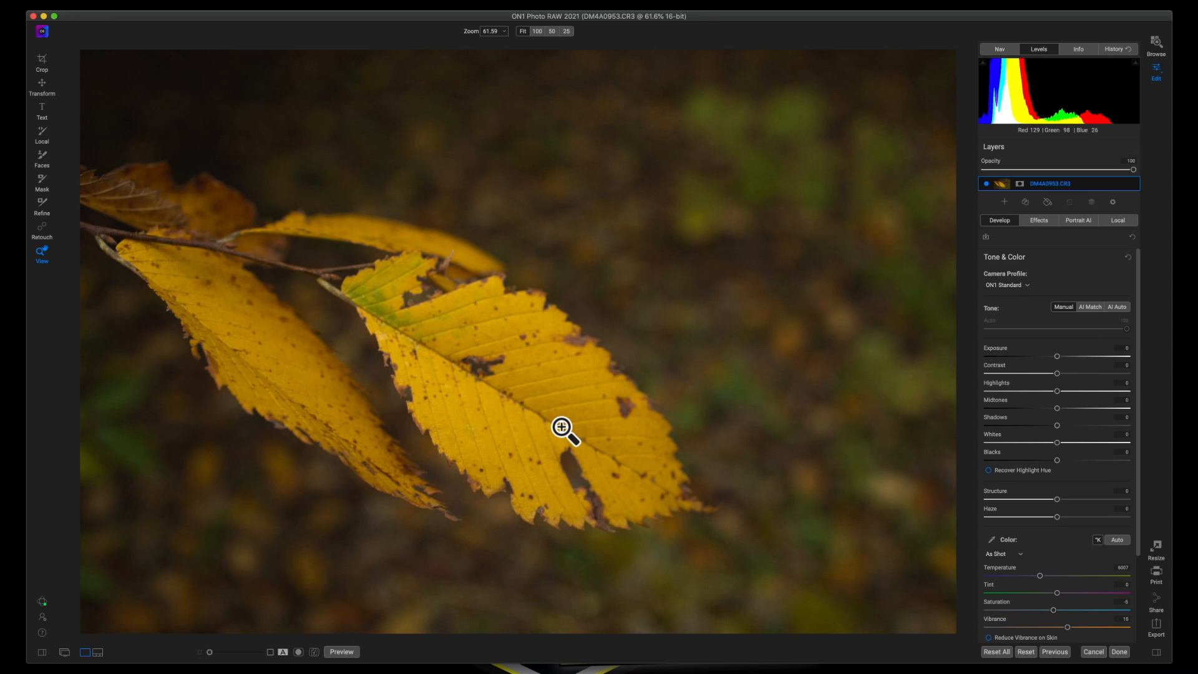
pyautogui.moveTo(696, 489)
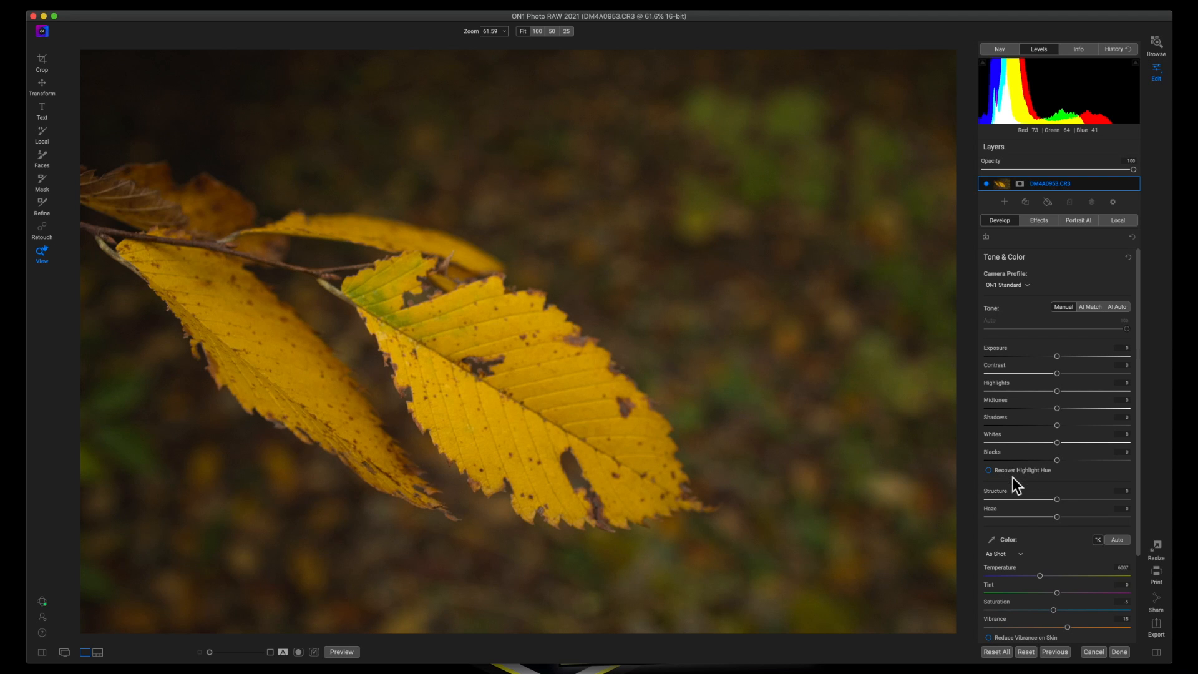
pyautogui.moveTo(1085, 409)
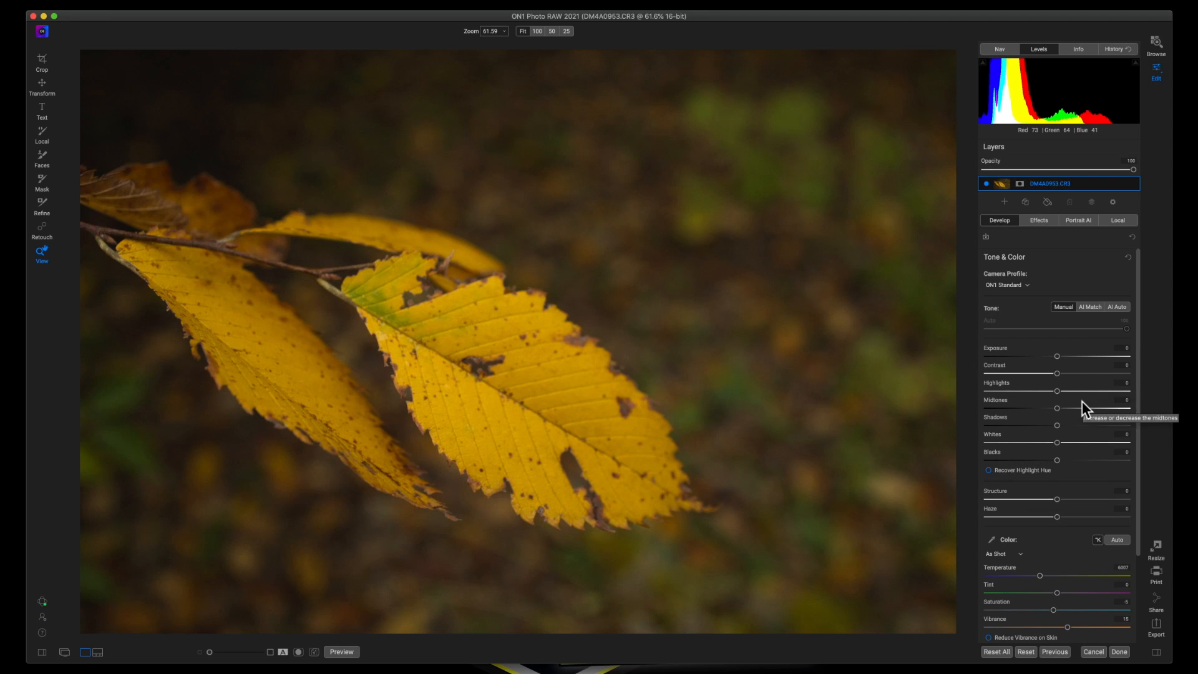
pyautogui.moveTo(1058, 365)
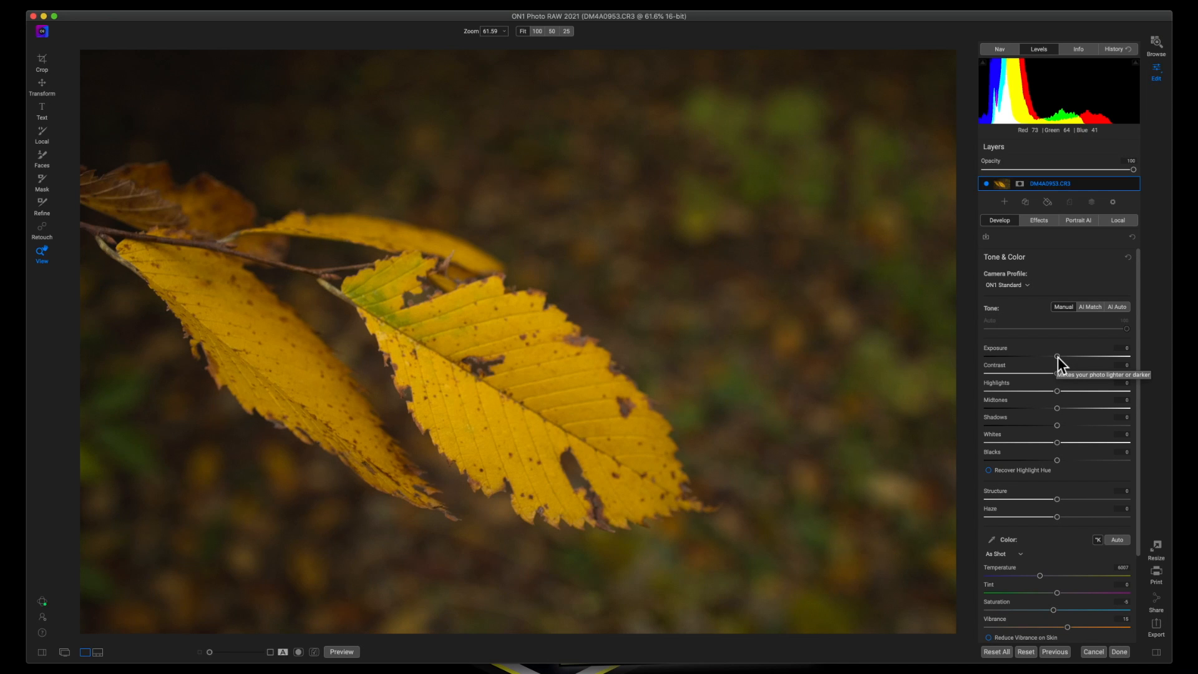
# Drag Exposure down to -0.45, Blacks to -14, and Whites up to 13.
pyautogui.moveTo(1060, 354); pyautogui.dragTo(1051, 359)
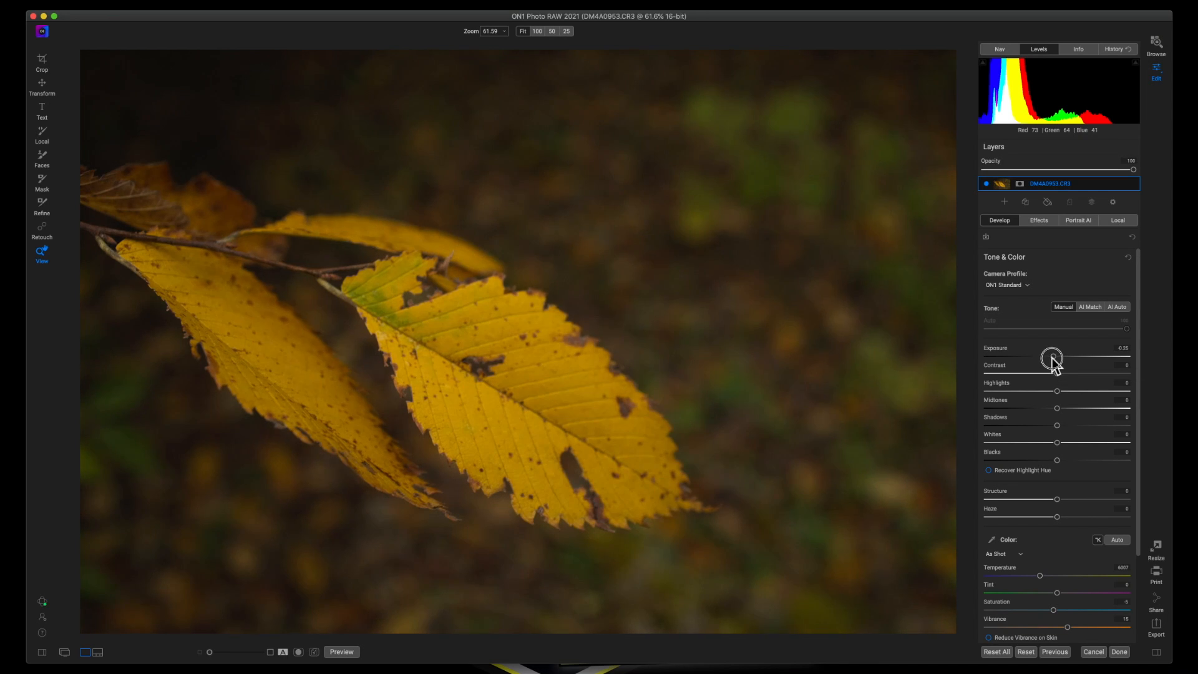
pyautogui.moveTo(1052, 356); pyautogui.dragTo(1051, 356)
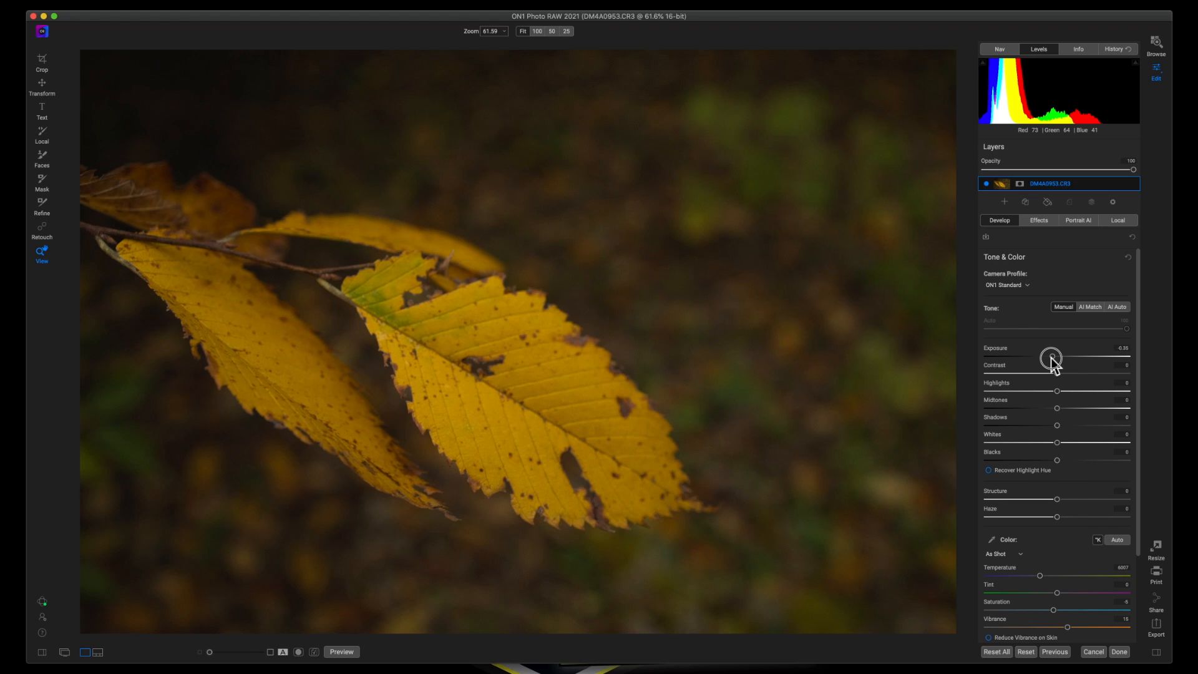
pyautogui.moveTo(1053, 356); pyautogui.dragTo(1048, 356)
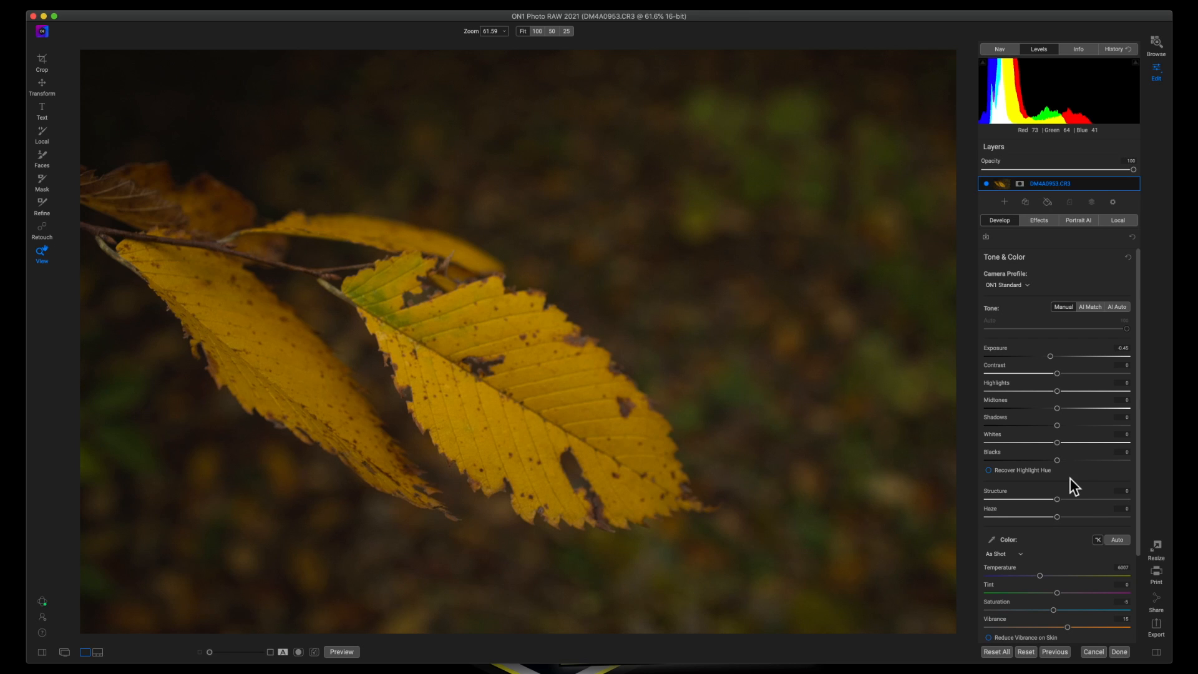
pyautogui.moveTo(1060, 469)
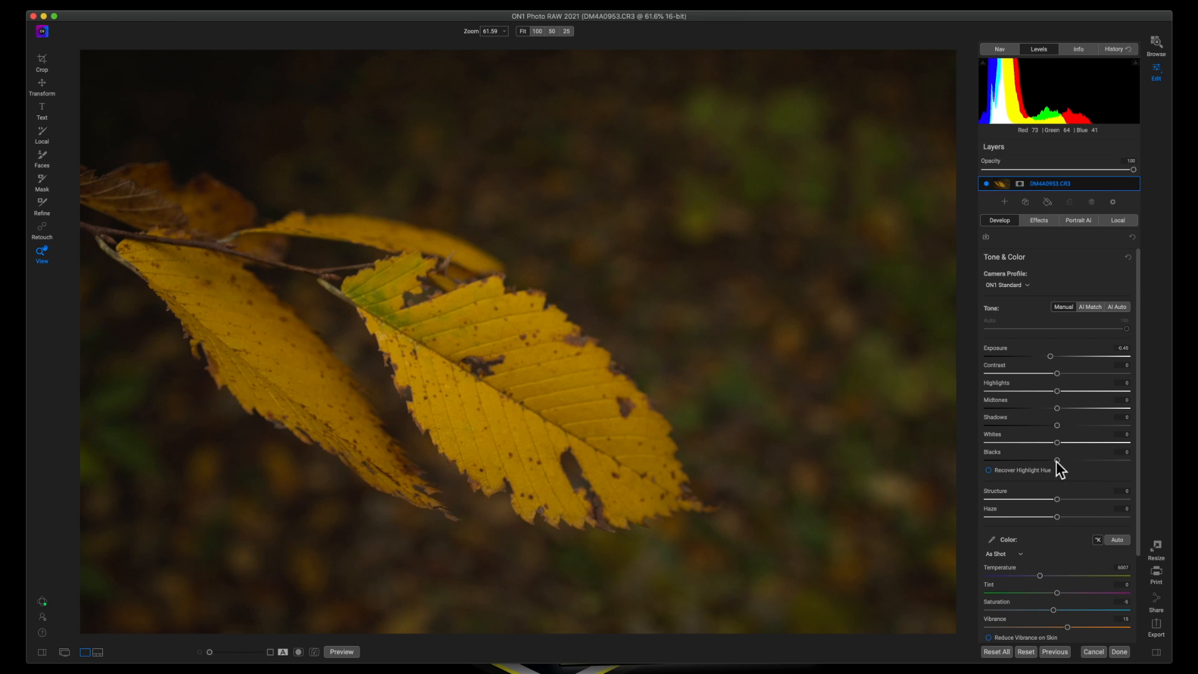
pyautogui.moveTo(1057, 442); pyautogui.dragTo(1047, 466)
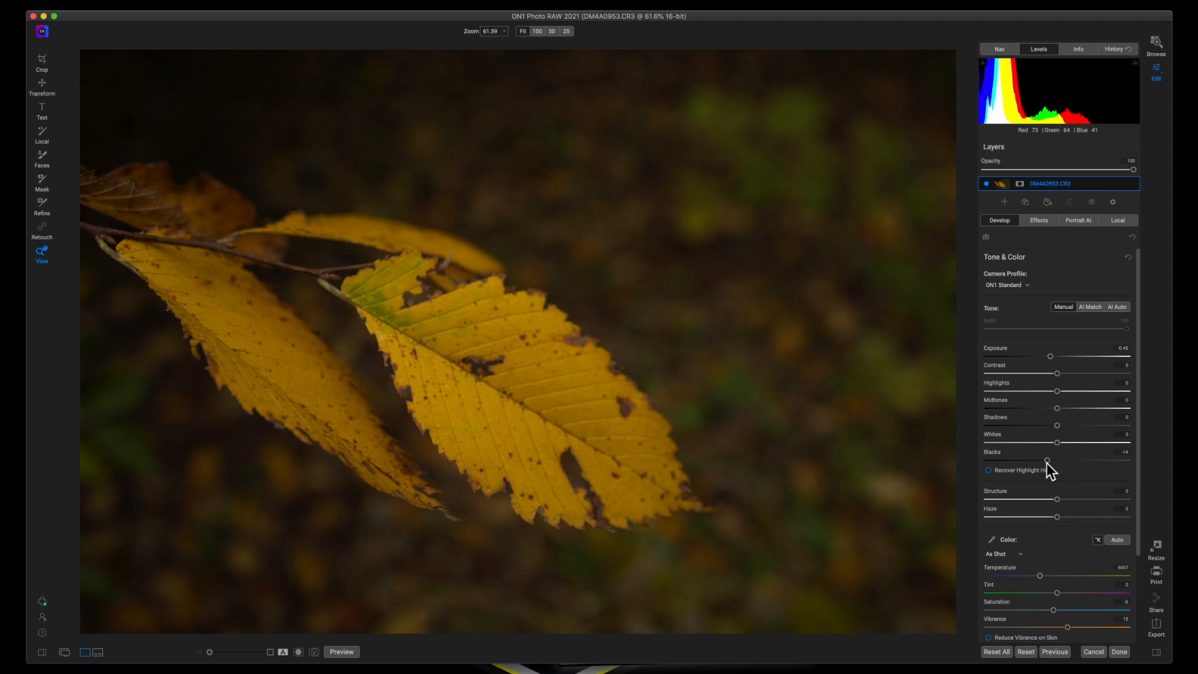
pyautogui.moveTo(1047, 461)
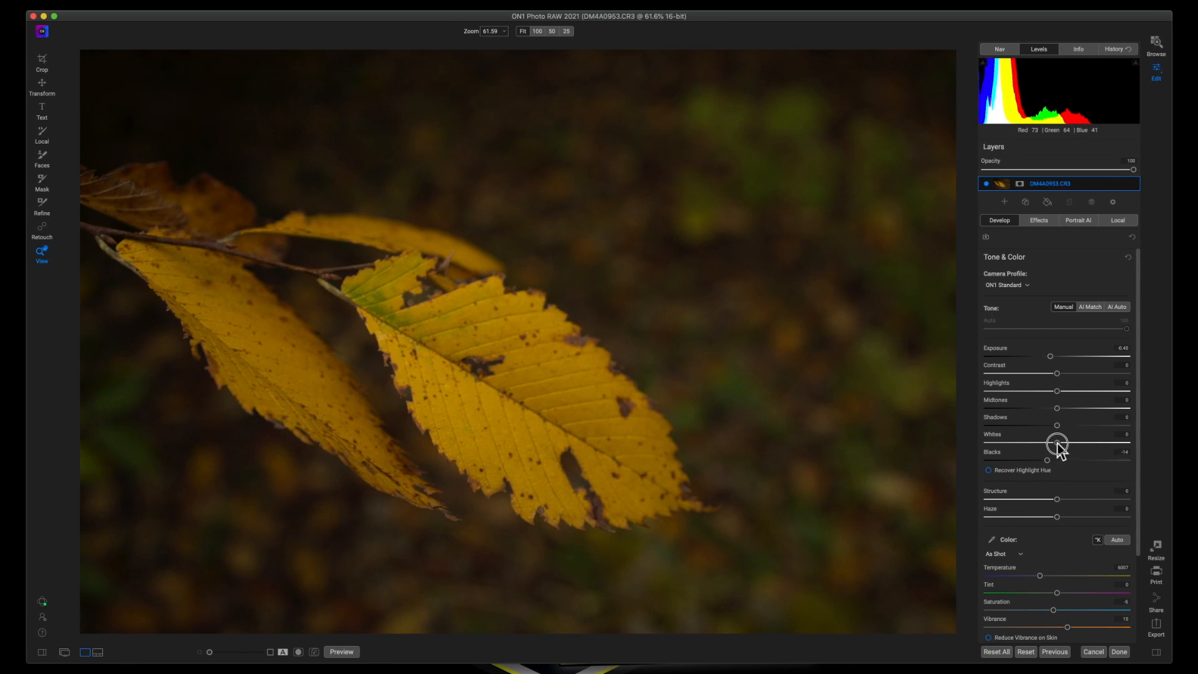
pyautogui.moveTo(1056, 443); pyautogui.dragTo(1061, 443)
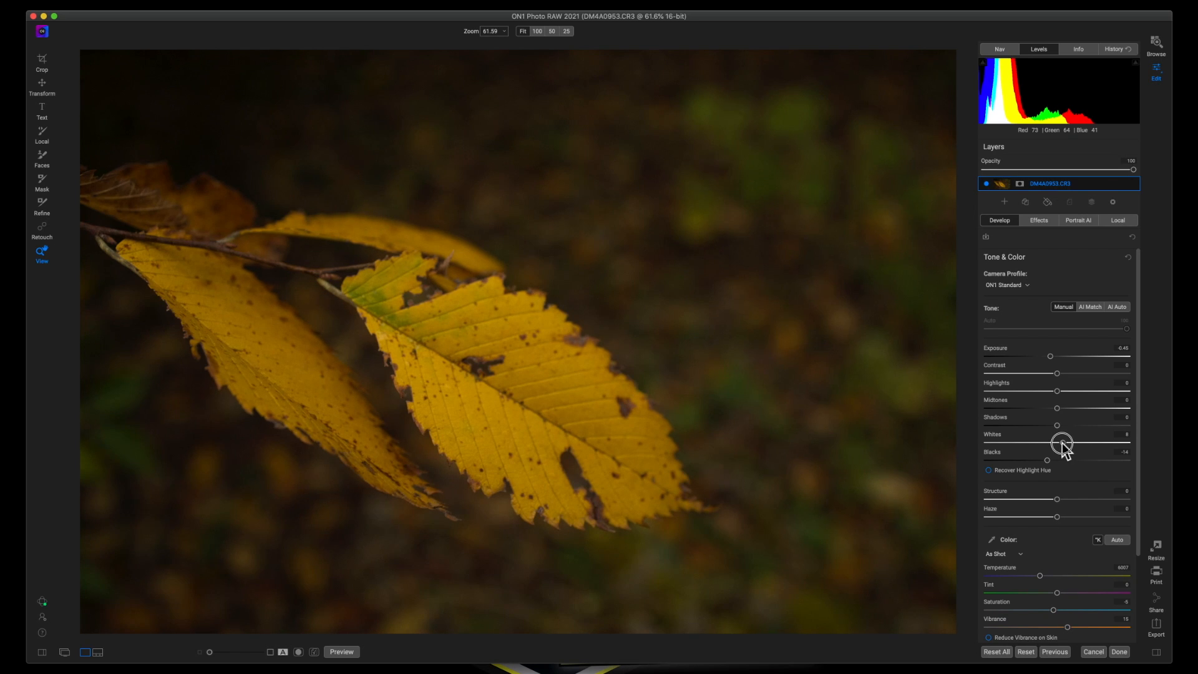
pyautogui.moveTo(1063, 443); pyautogui.dragTo(1069, 443)
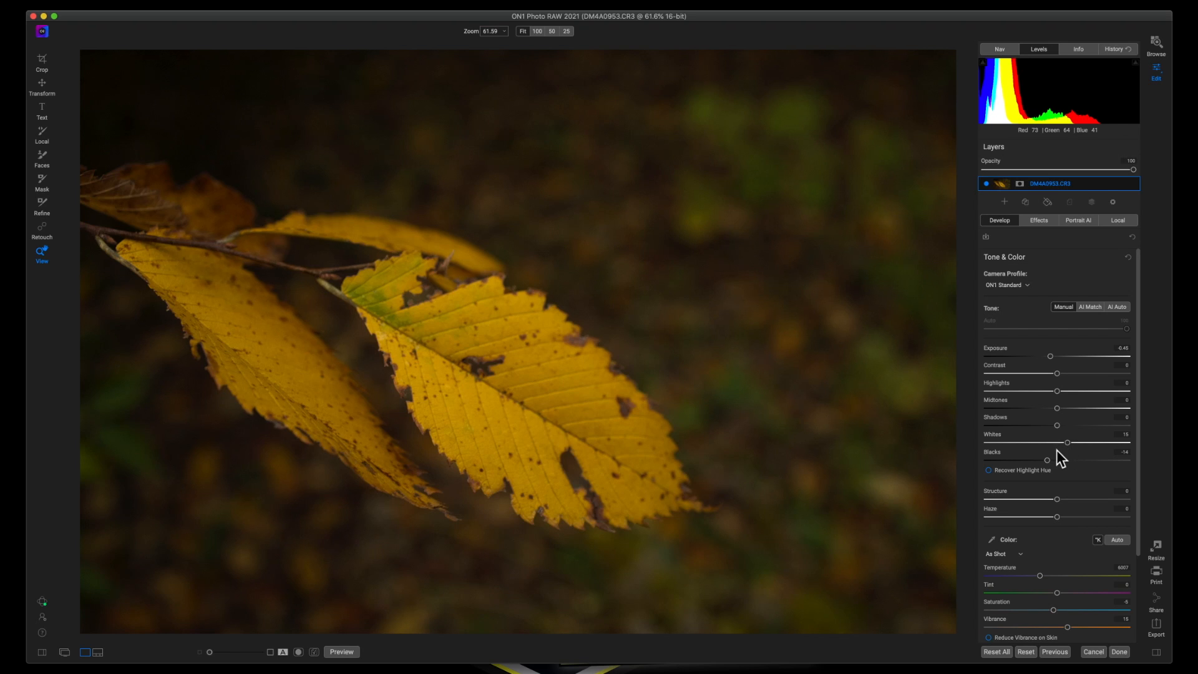
pyautogui.moveTo(1068, 447)
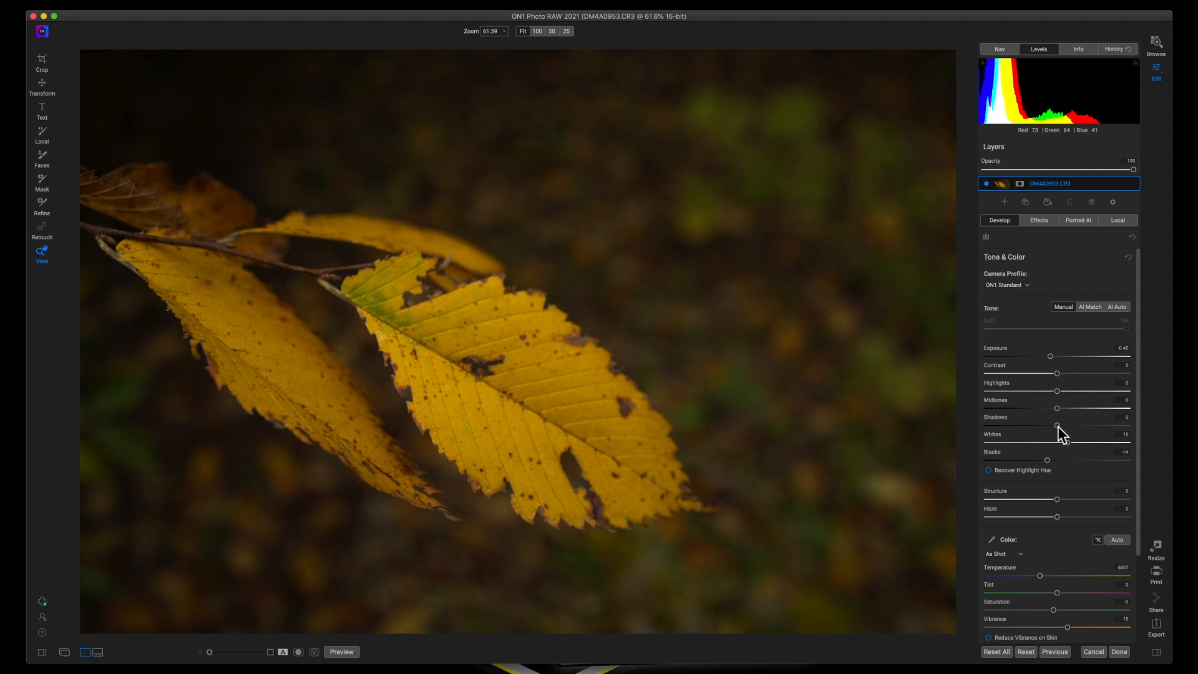
pyautogui.moveTo(1058, 426)
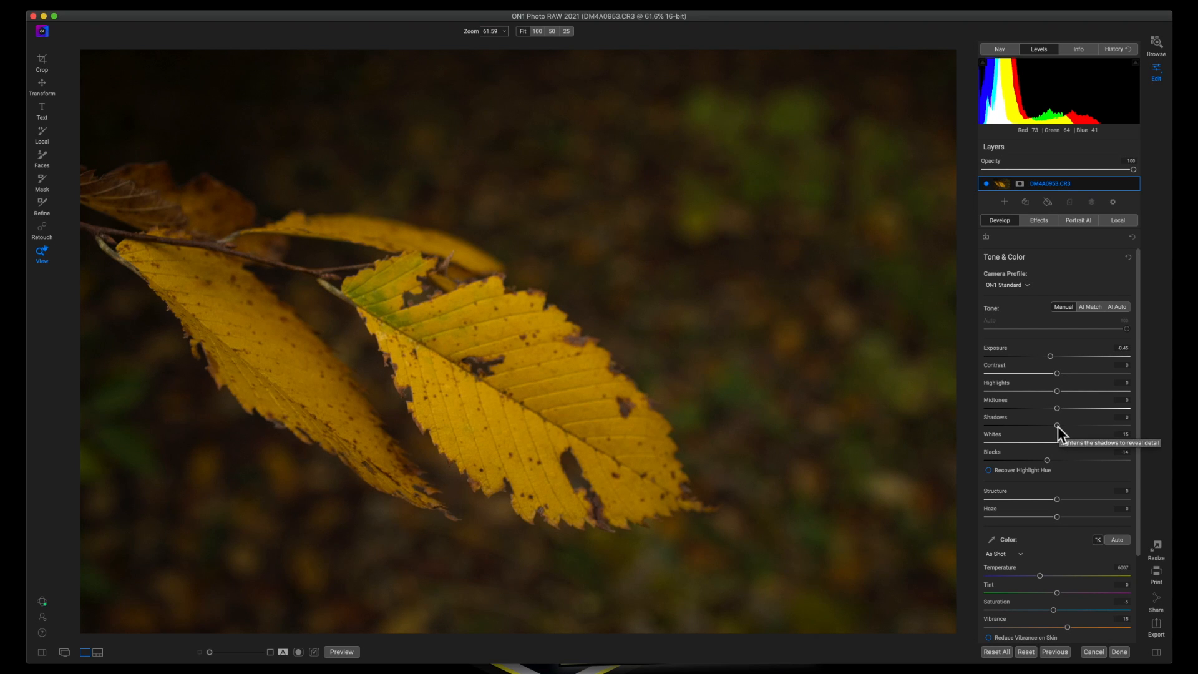
# Lift the Shadows slider, settling it at 14.
pyautogui.moveTo(1056, 425); pyautogui.dragTo(1069, 426)
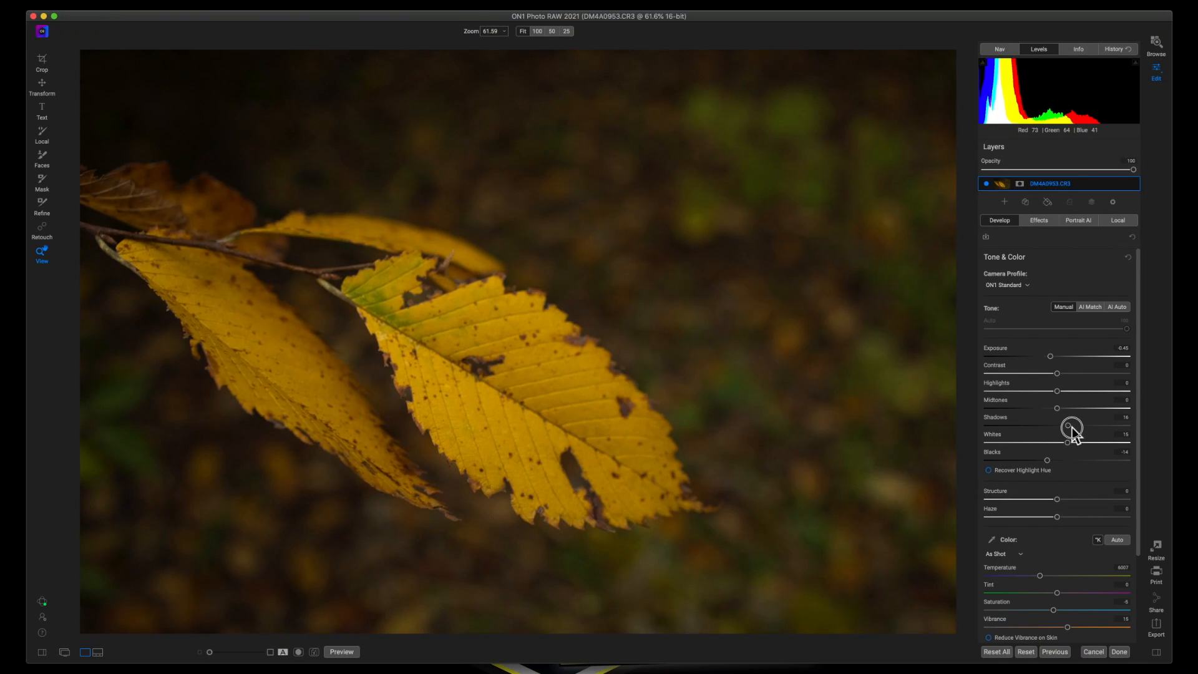
pyautogui.moveTo(1068, 426); pyautogui.dragTo(1071, 426)
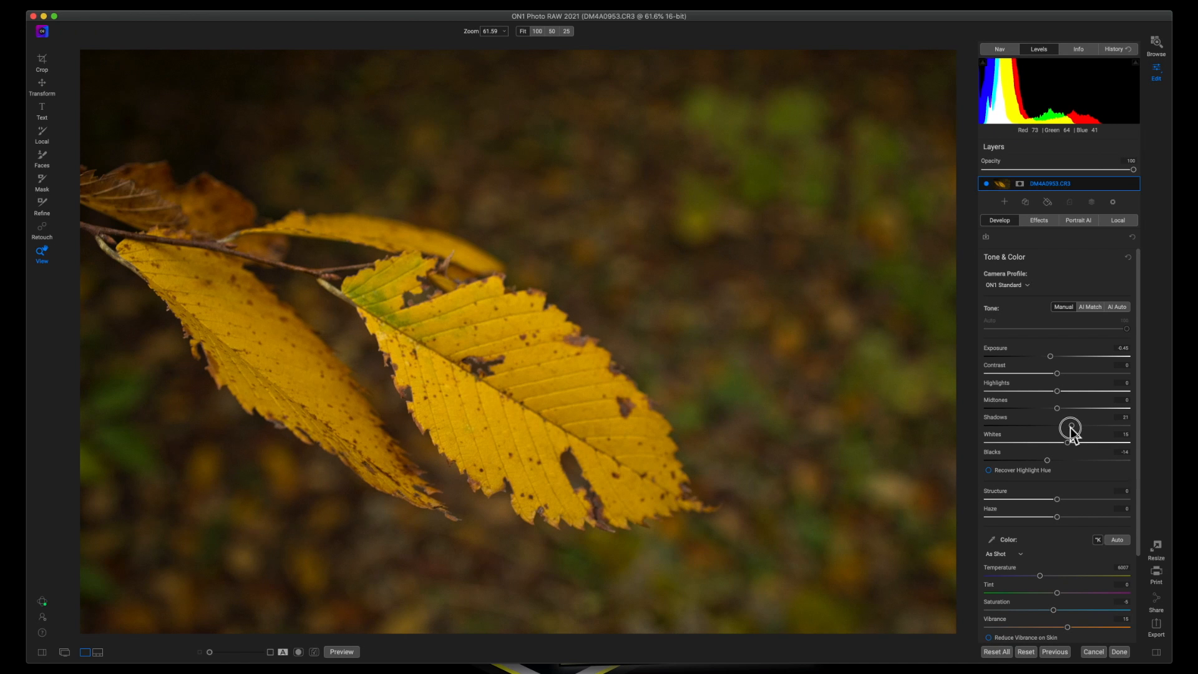
pyautogui.moveTo(1069, 426); pyautogui.dragTo(1065, 426)
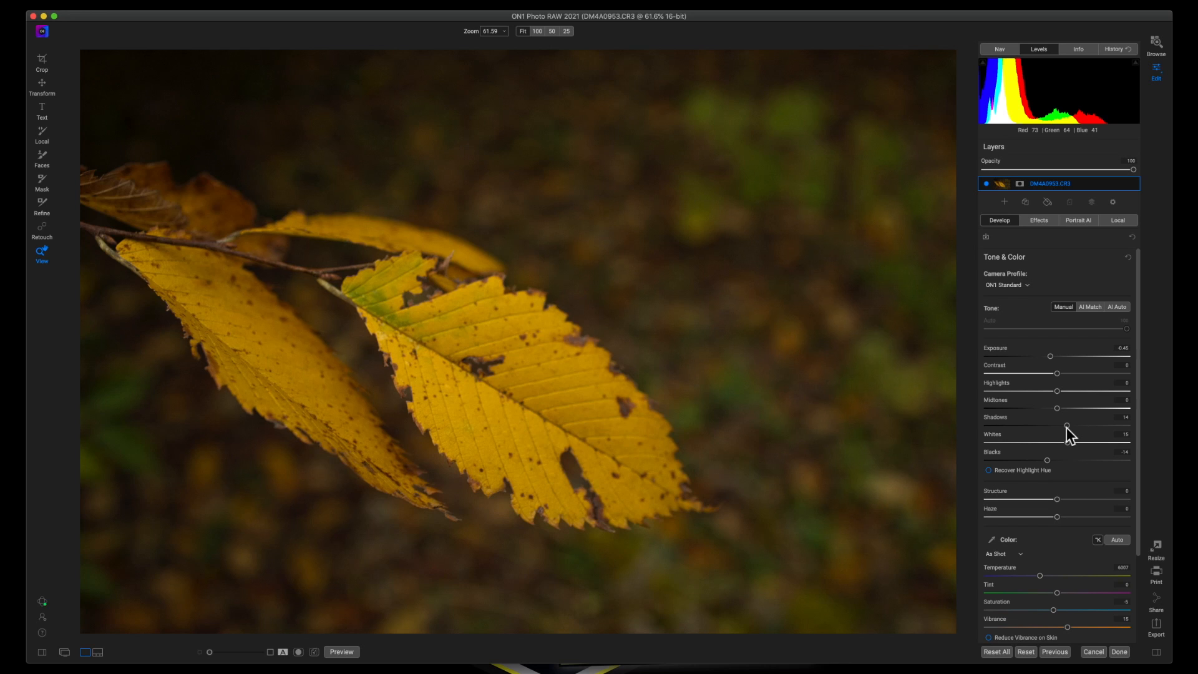
pyautogui.moveTo(1067, 411)
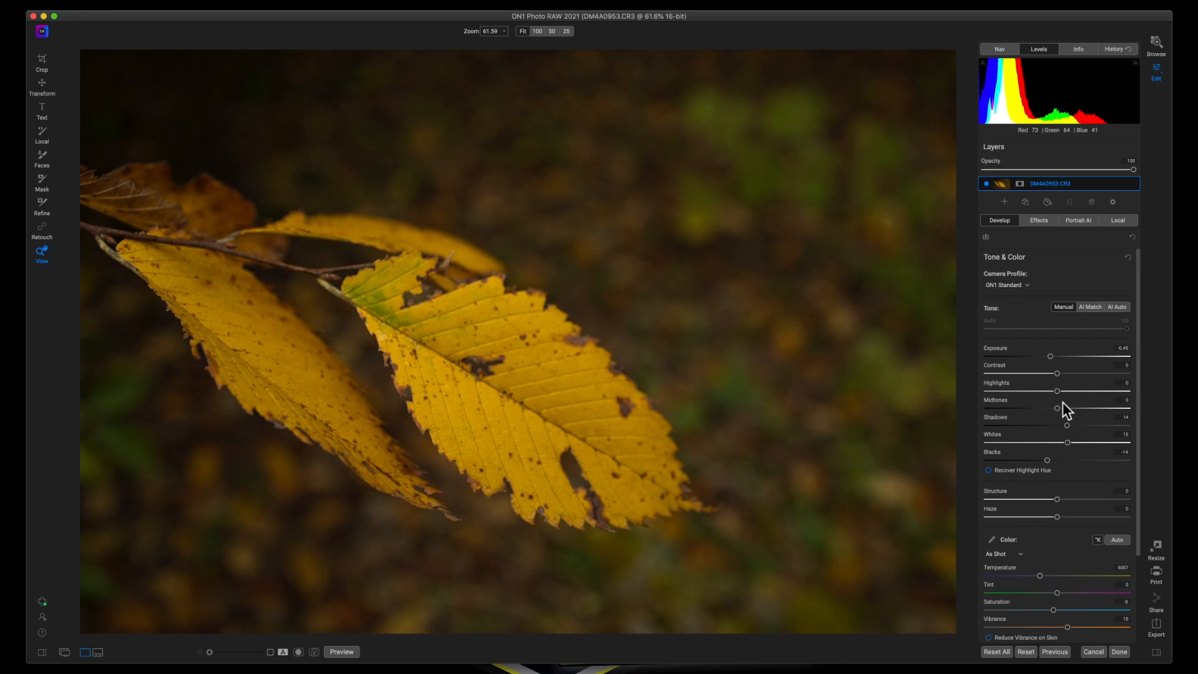
pyautogui.moveTo(1062, 405)
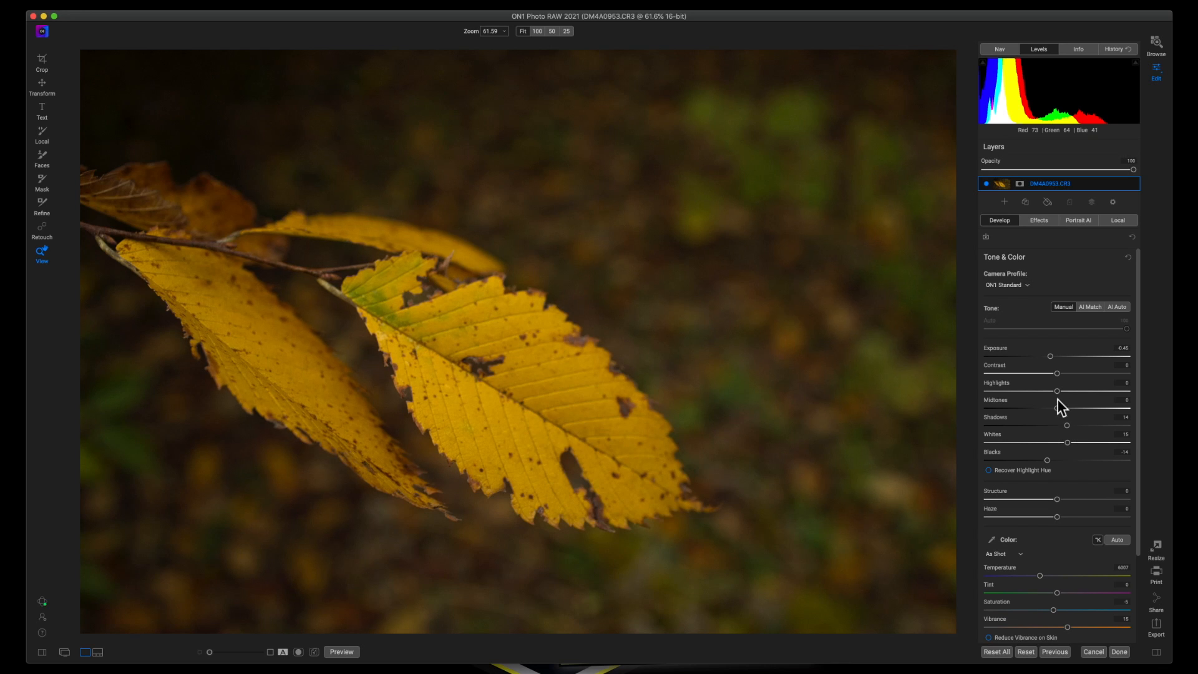
pyautogui.moveTo(1057, 410)
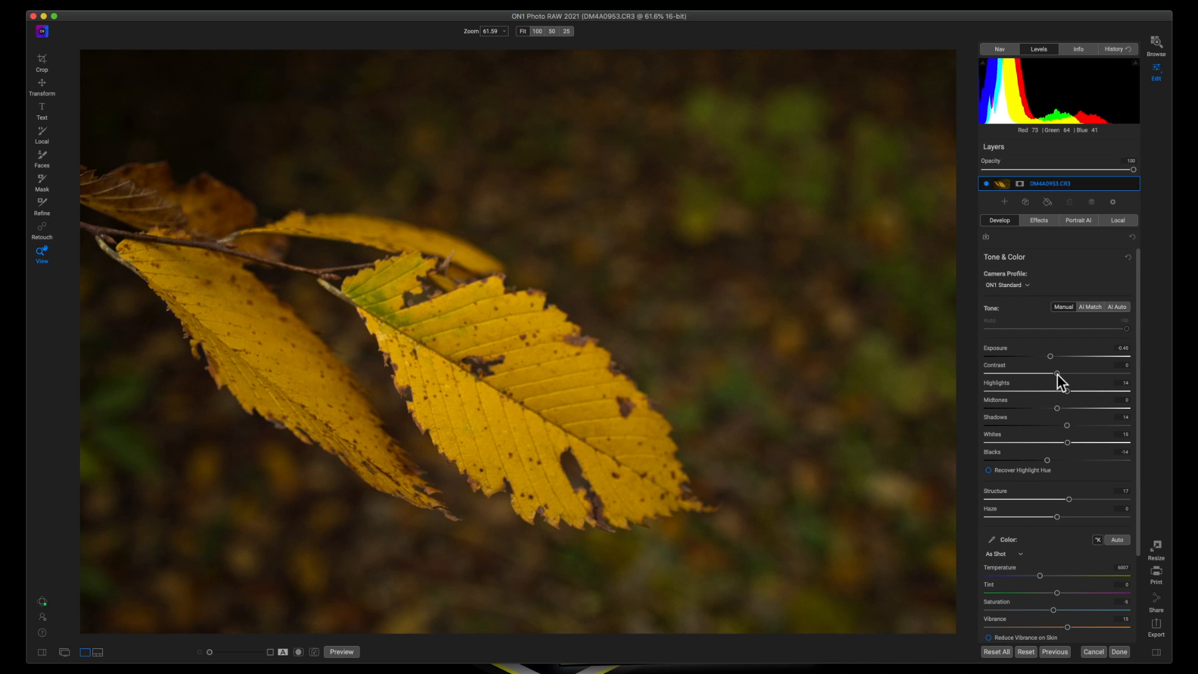
# Test raising and lowering Contrast, then return it to 0.
pyautogui.moveTo(1057, 374); pyautogui.dragTo(1069, 374)
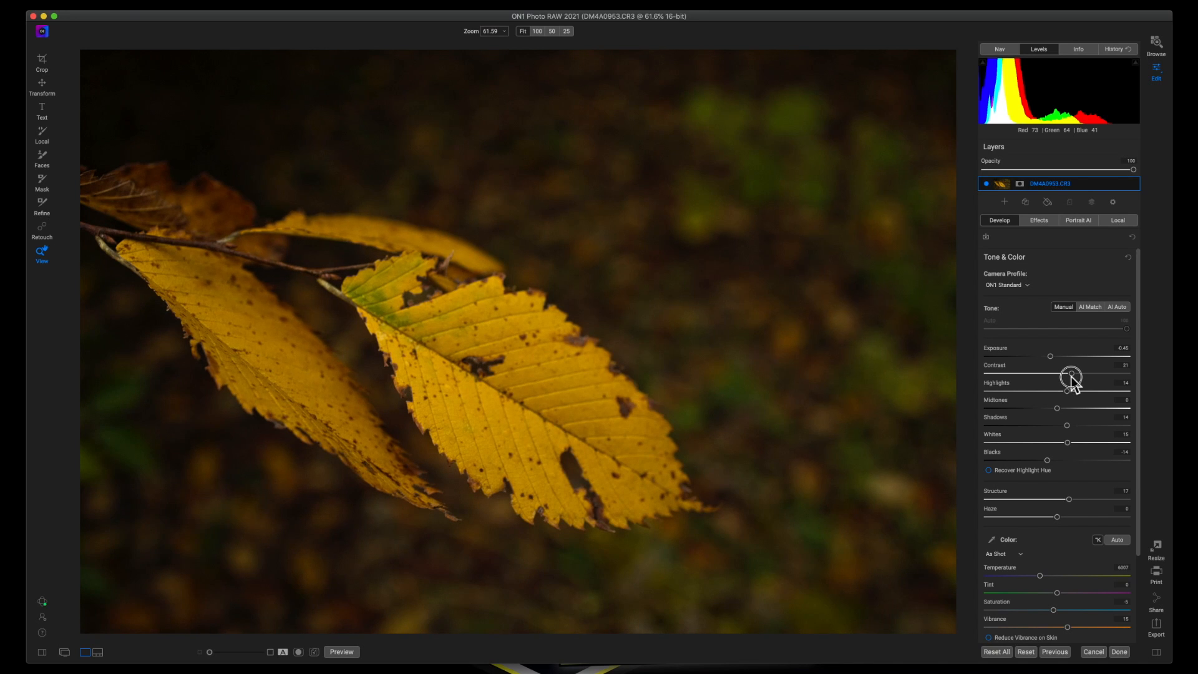
pyautogui.moveTo(1070, 374); pyautogui.dragTo(1060, 374)
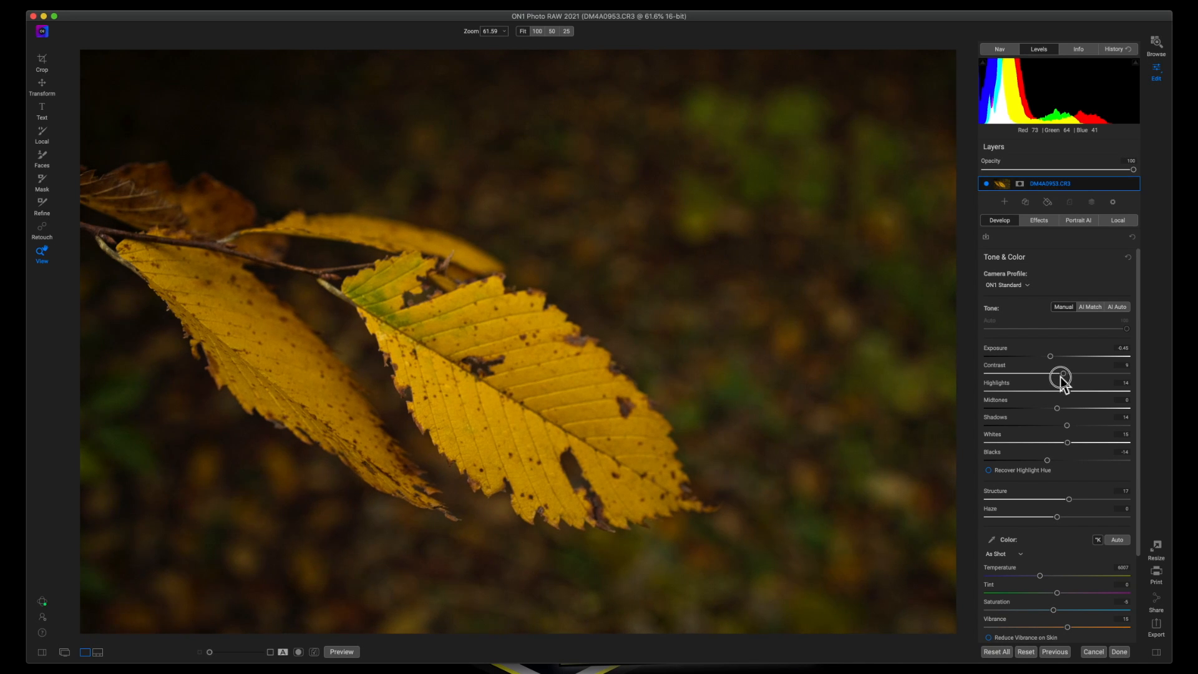
pyautogui.moveTo(1062, 374); pyautogui.dragTo(1054, 375)
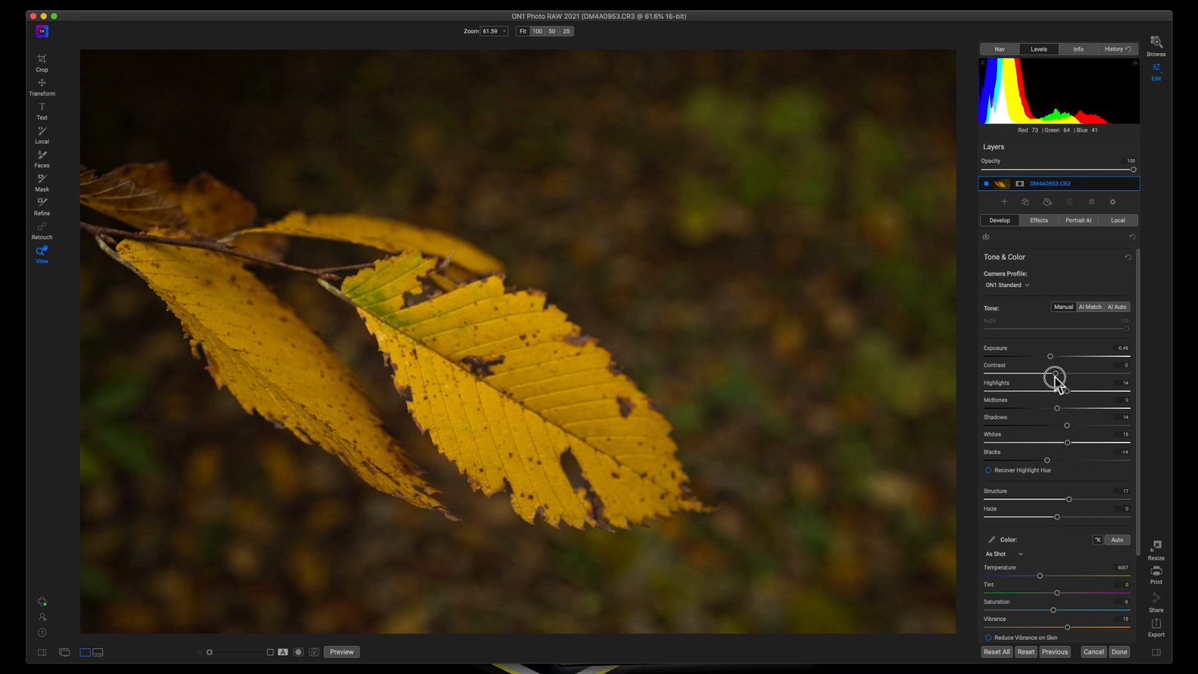
pyautogui.moveTo(1055, 374); pyautogui.dragTo(1057, 374)
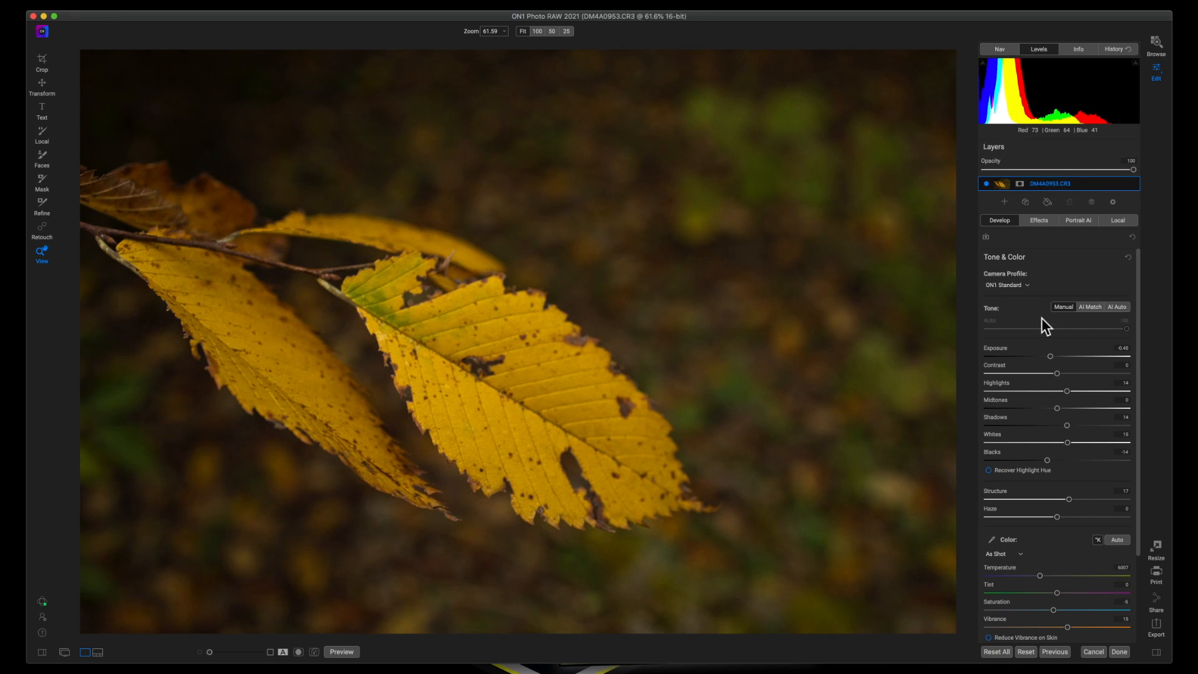
# In the Color section, raise Vibrance to about 21 and Saturation to 10.
pyautogui.scroll(-3)
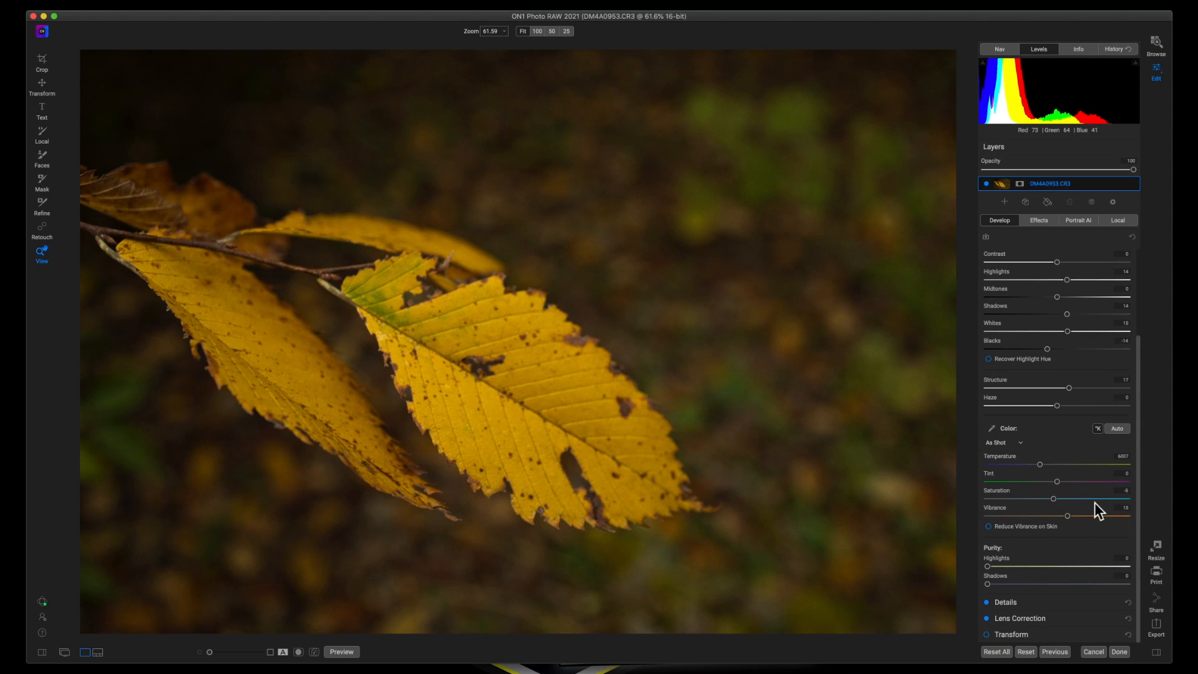
pyautogui.moveTo(1070, 523)
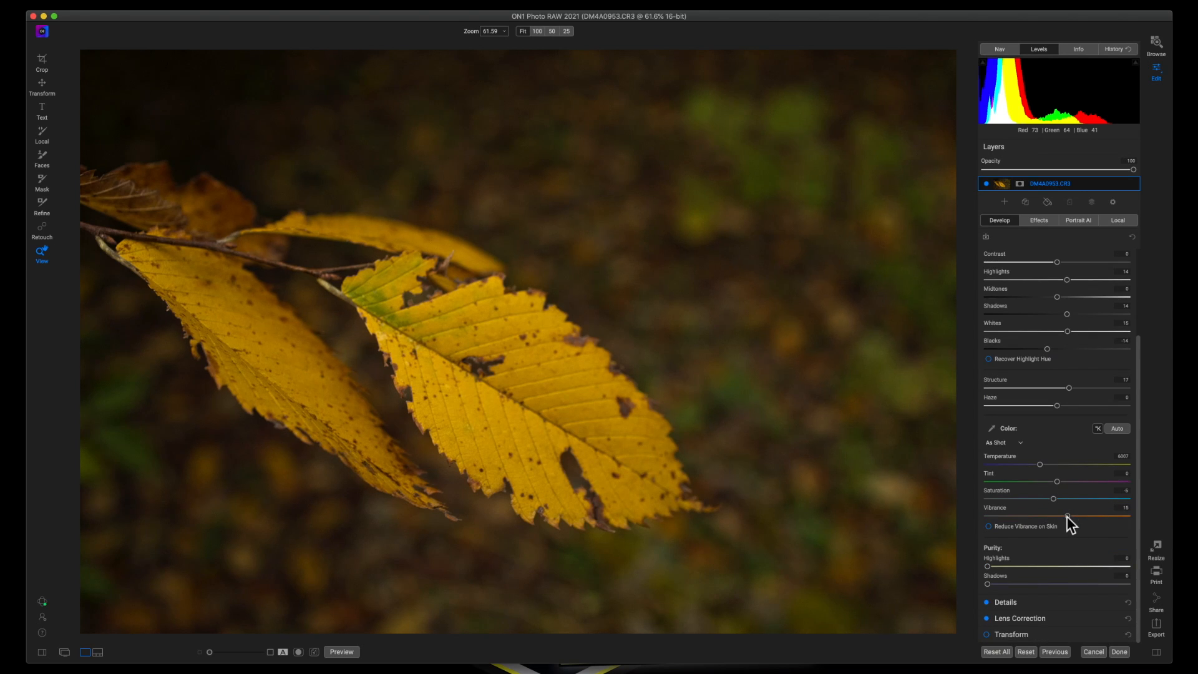
pyautogui.moveTo(1067, 518); pyautogui.dragTo(1078, 517)
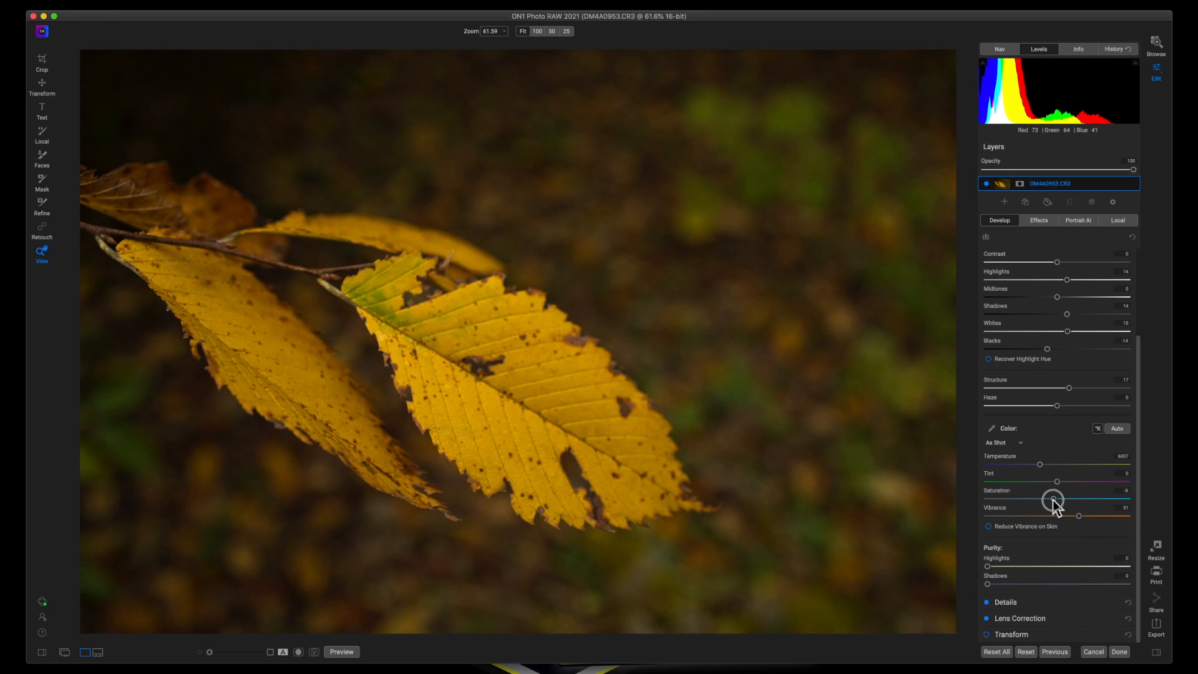
pyautogui.moveTo(1052, 498); pyautogui.dragTo(1060, 498)
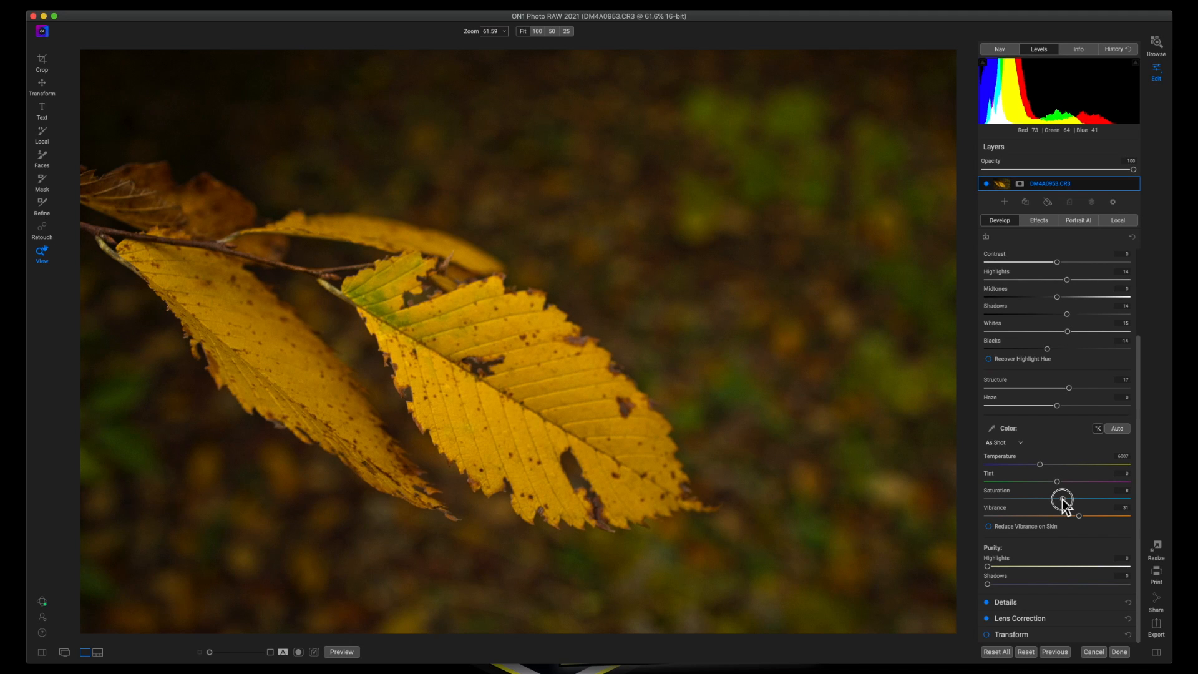
pyautogui.moveTo(1061, 499); pyautogui.dragTo(1062, 491)
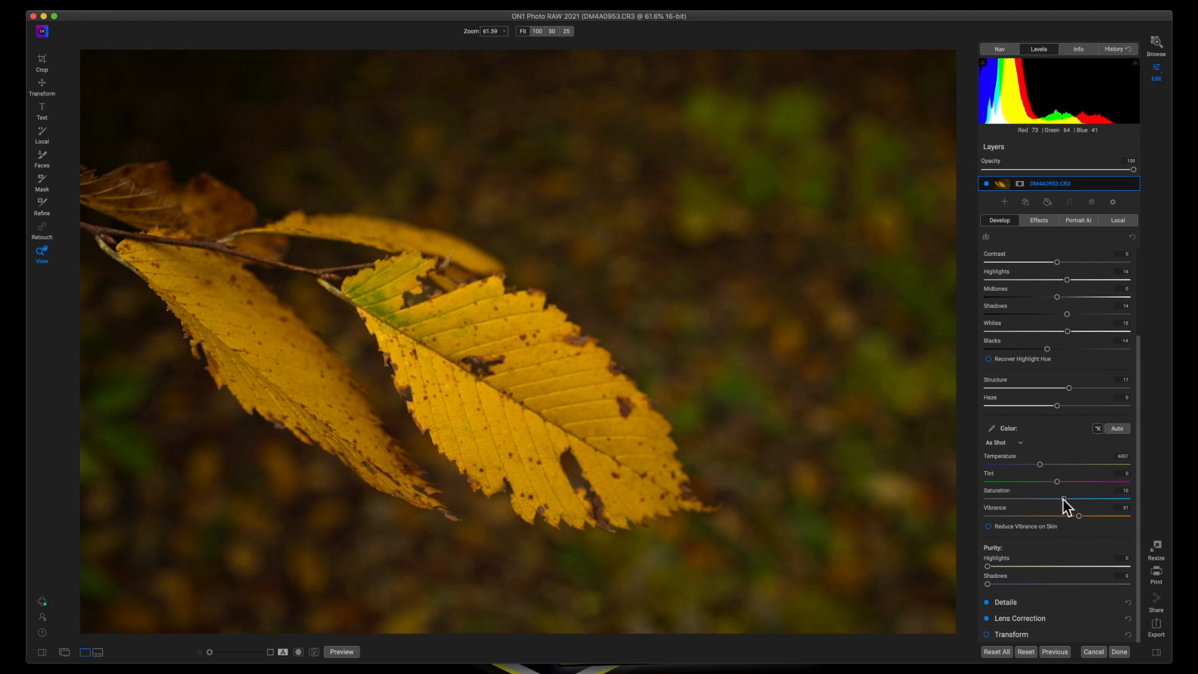
pyautogui.moveTo(1042, 233)
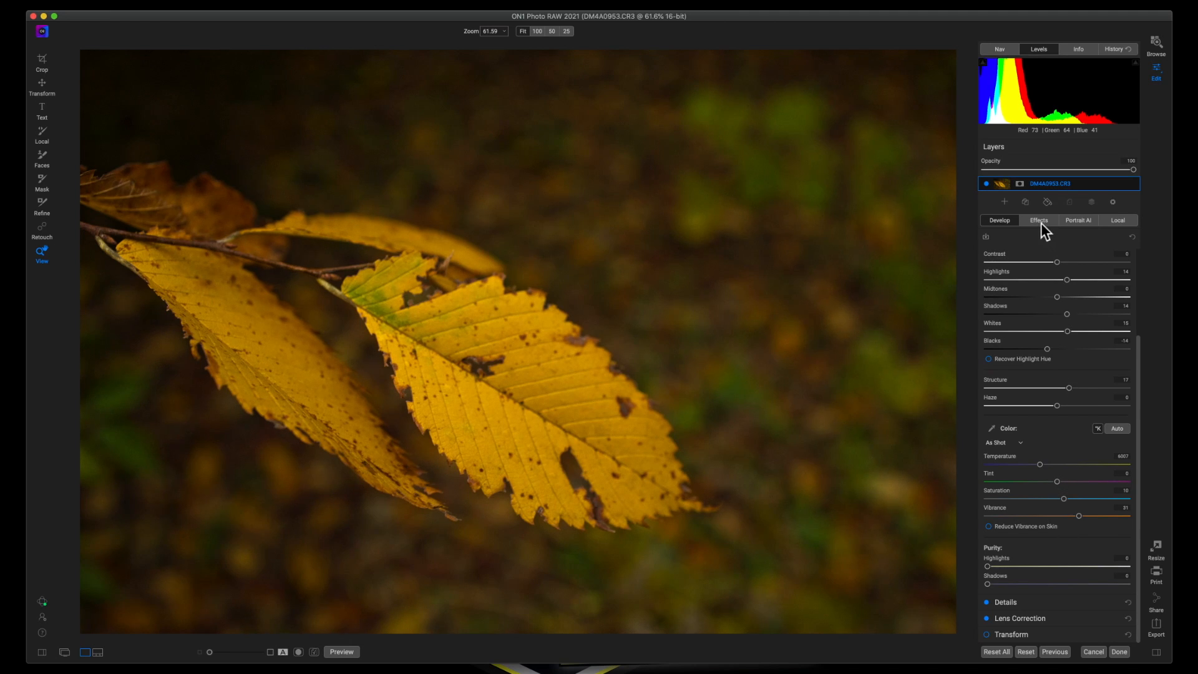
# Add a Color Adjustment filter from the Effects tab.
pyautogui.click(1038, 220)
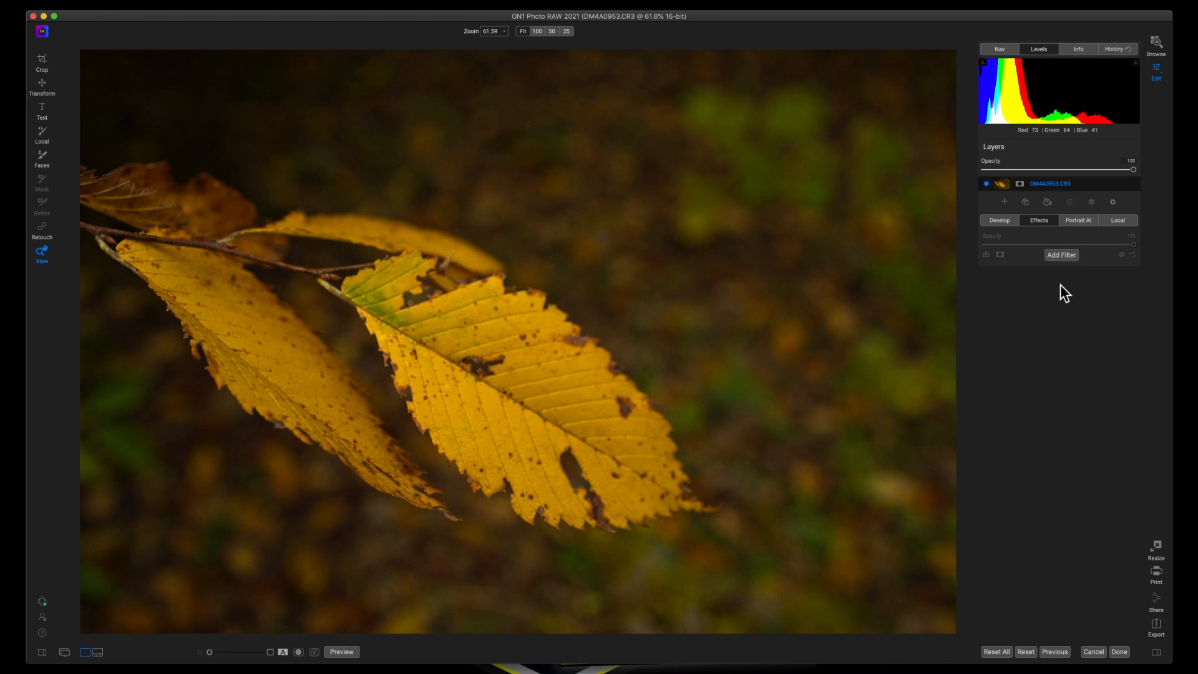
pyautogui.click(1060, 254)
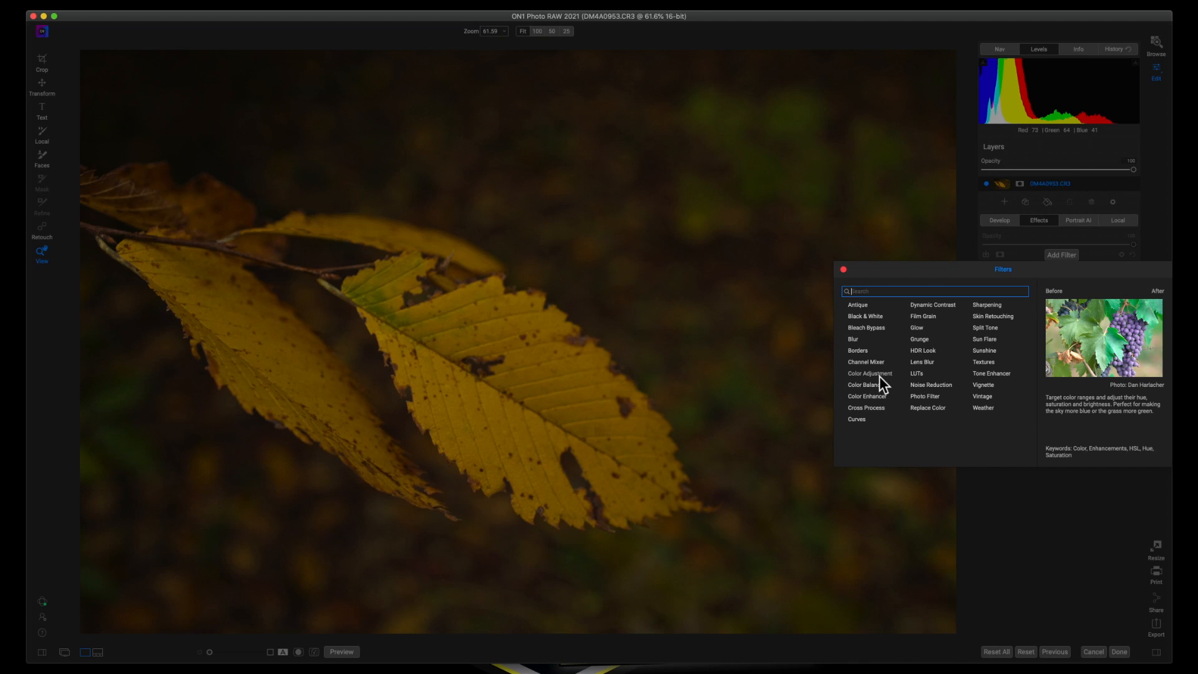
pyautogui.click(869, 374)
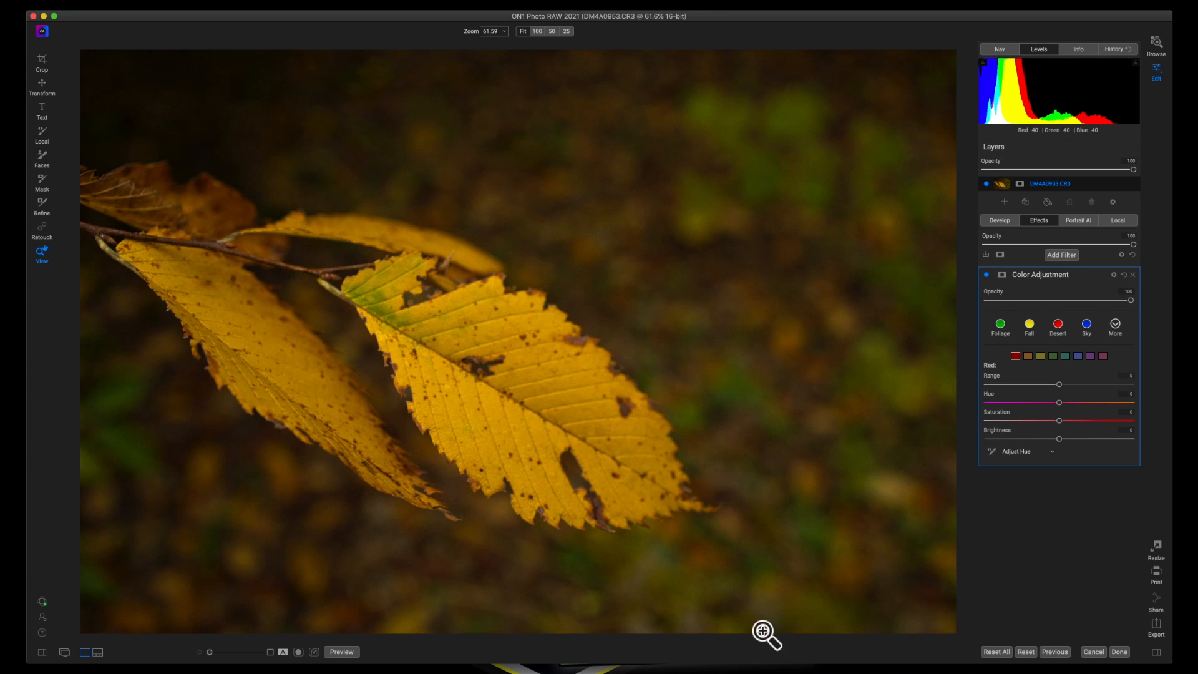
pyautogui.moveTo(1000, 463)
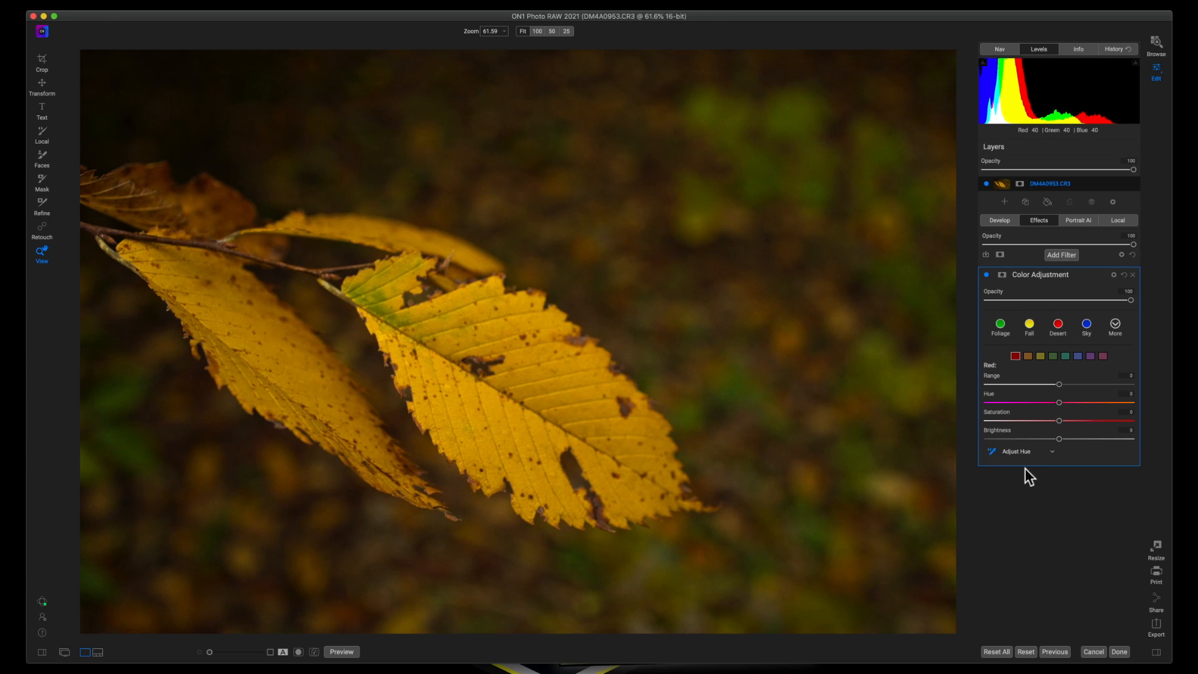
pyautogui.moveTo(1020, 458)
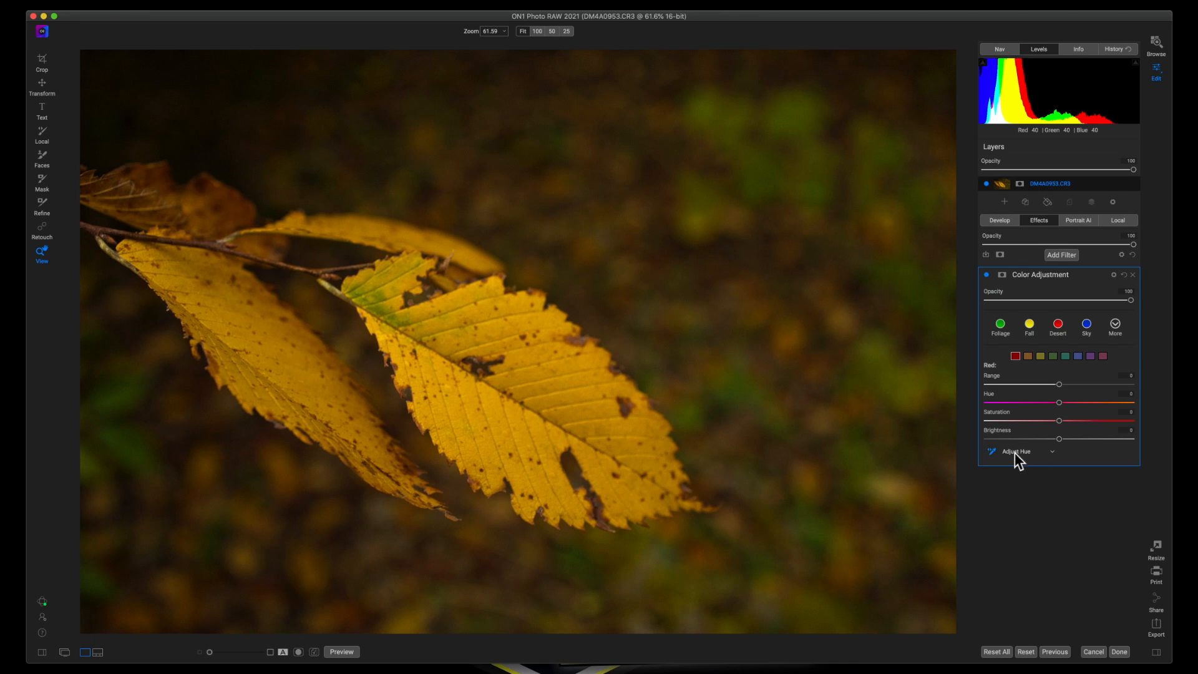
pyautogui.moveTo(481, 422)
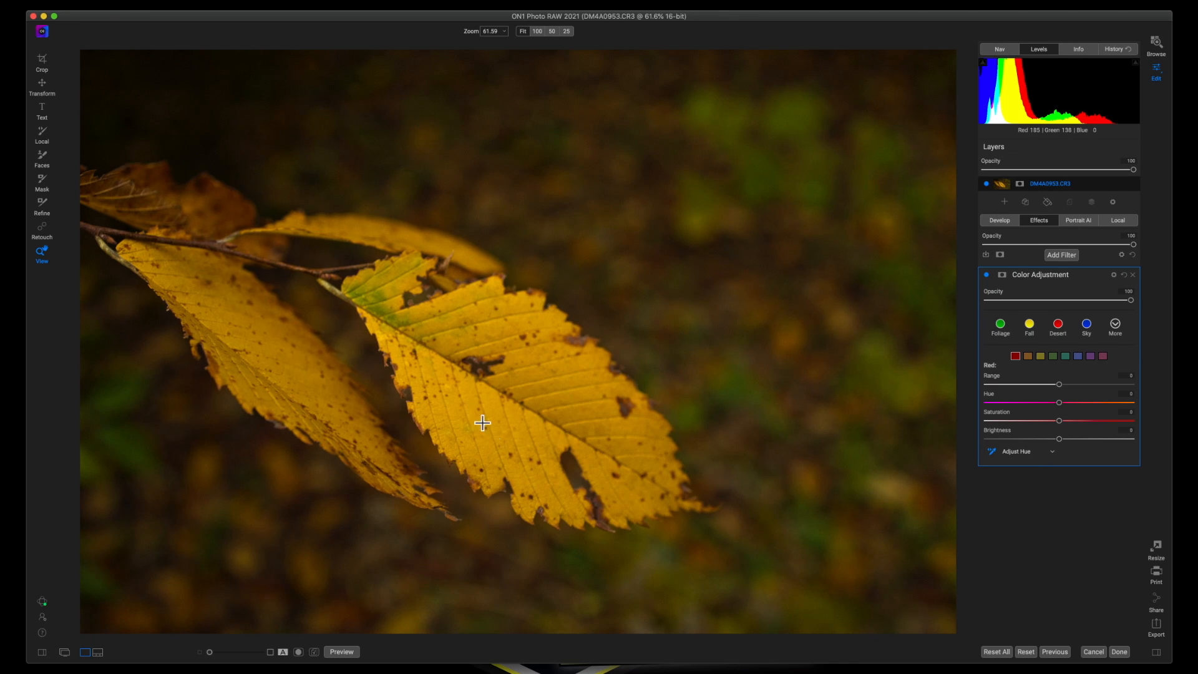
pyautogui.moveTo(1031, 466)
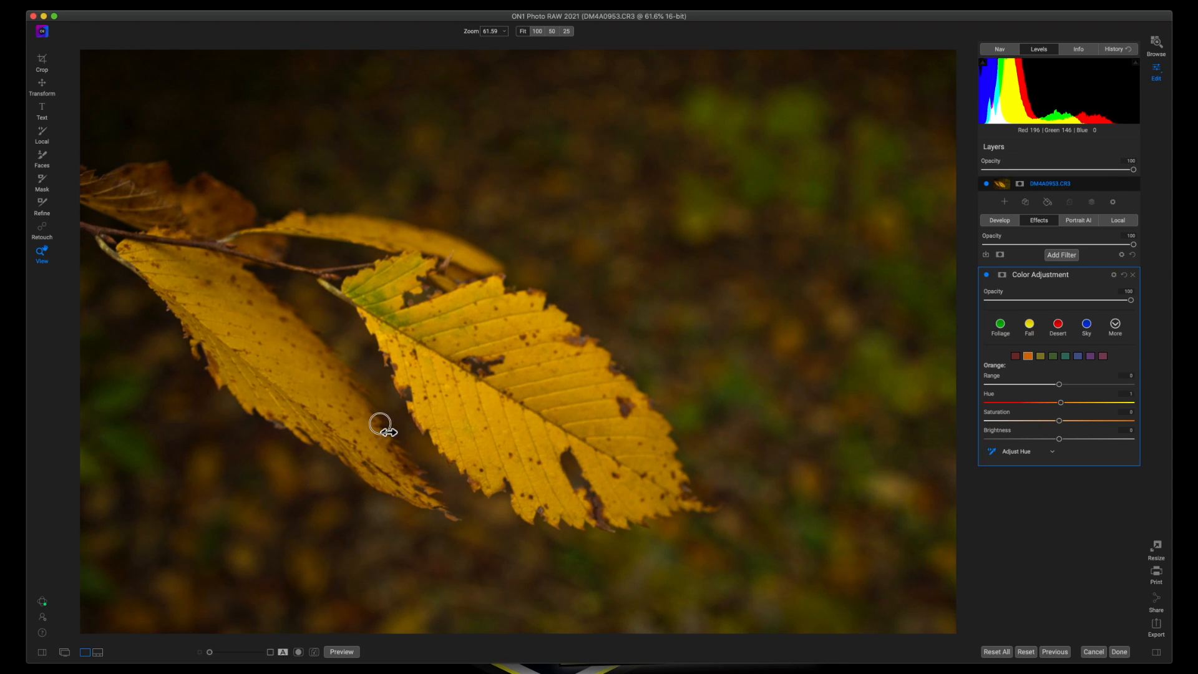
# Shift the leaf's orange hue toward yellow.
pyautogui.moveTo(1060, 402); pyautogui.dragTo(1030, 402)
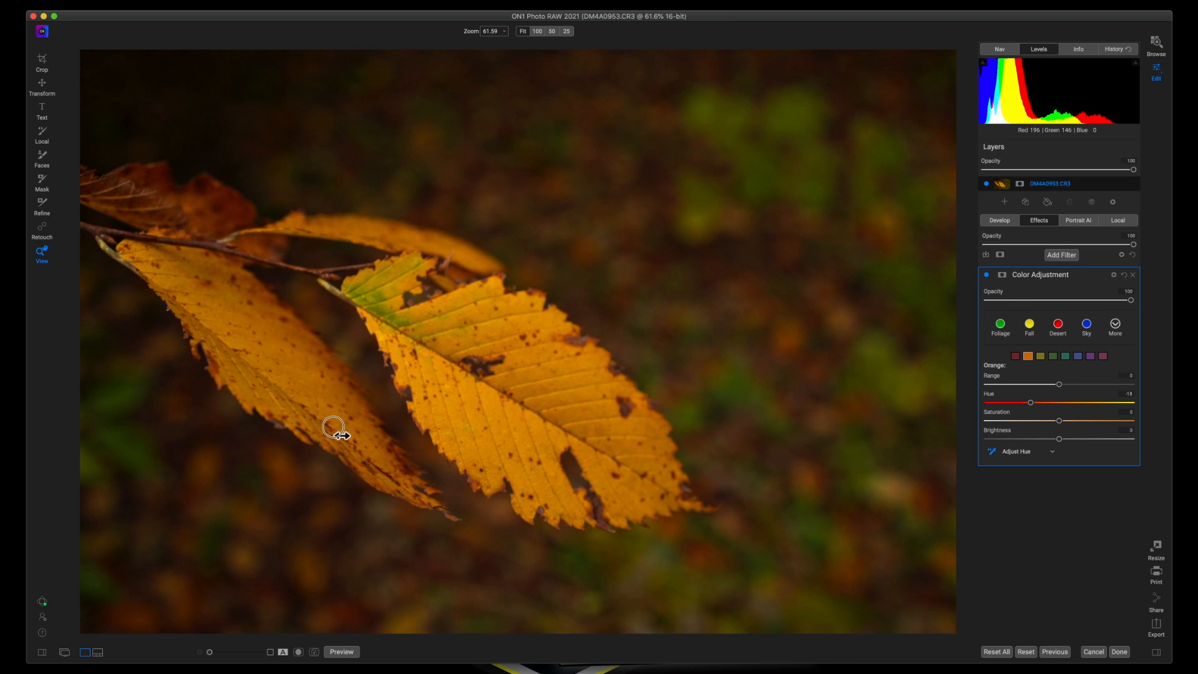
pyautogui.moveTo(1030, 401); pyautogui.dragTo(1045, 401)
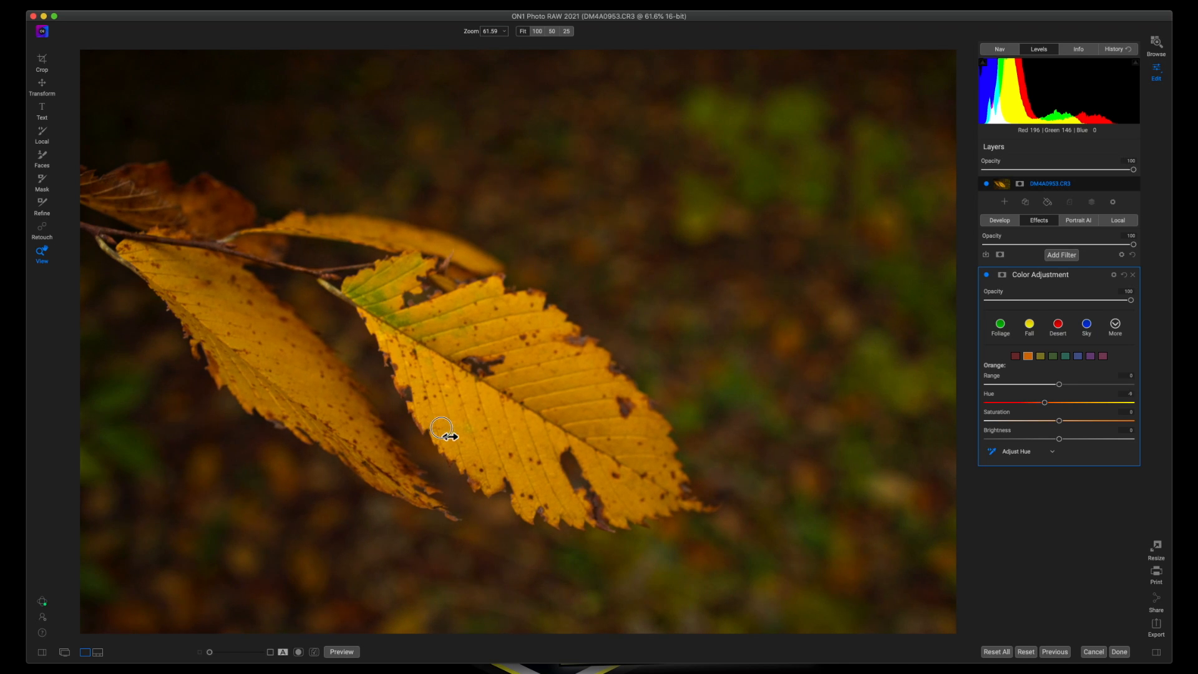
pyautogui.moveTo(1064, 403); pyautogui.dragTo(1058, 402)
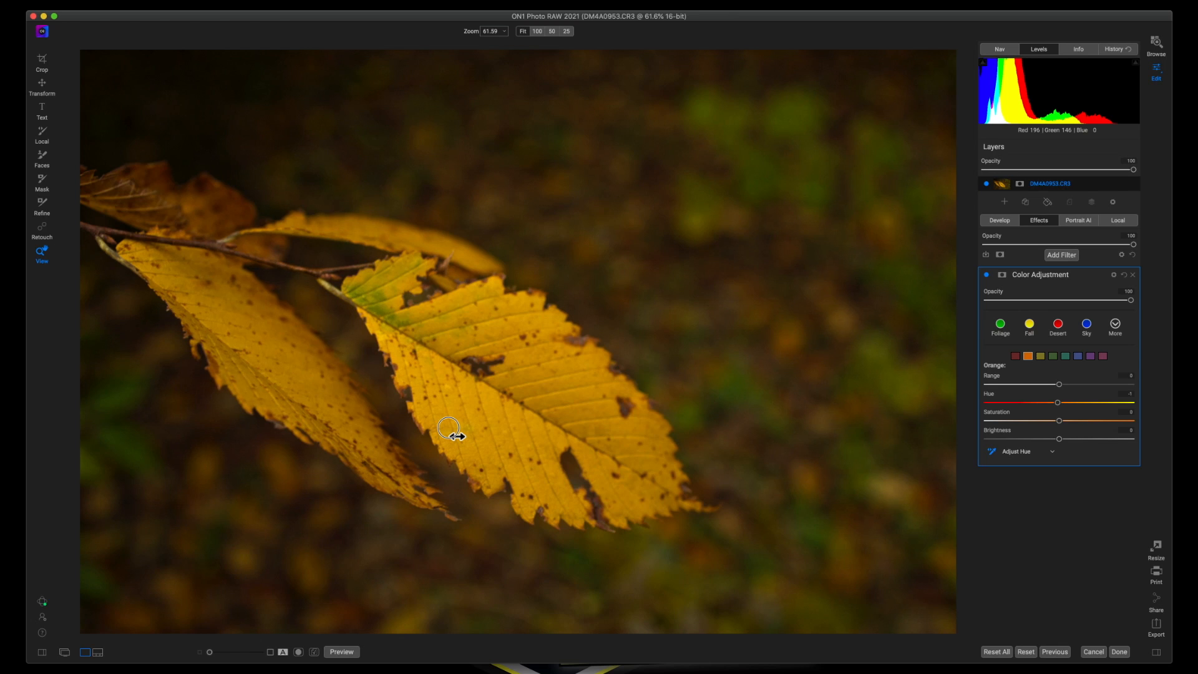
pyautogui.moveTo(1057, 402); pyautogui.dragTo(1075, 402)
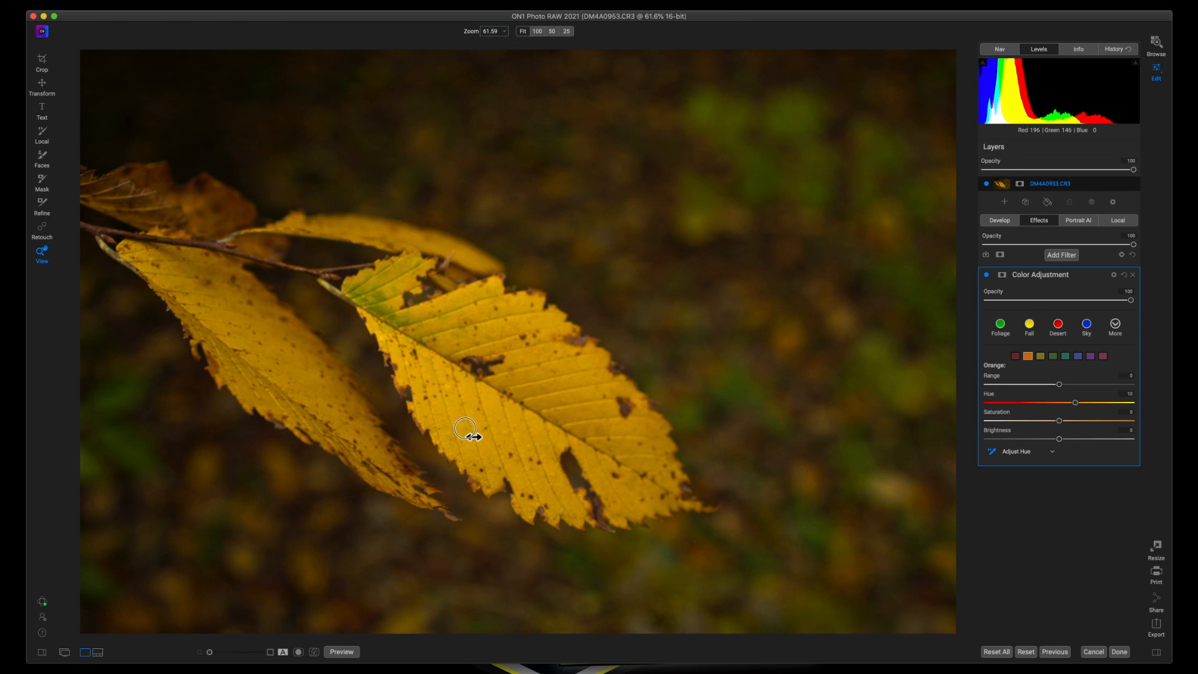
pyautogui.moveTo(1073, 402); pyautogui.dragTo(1077, 402)
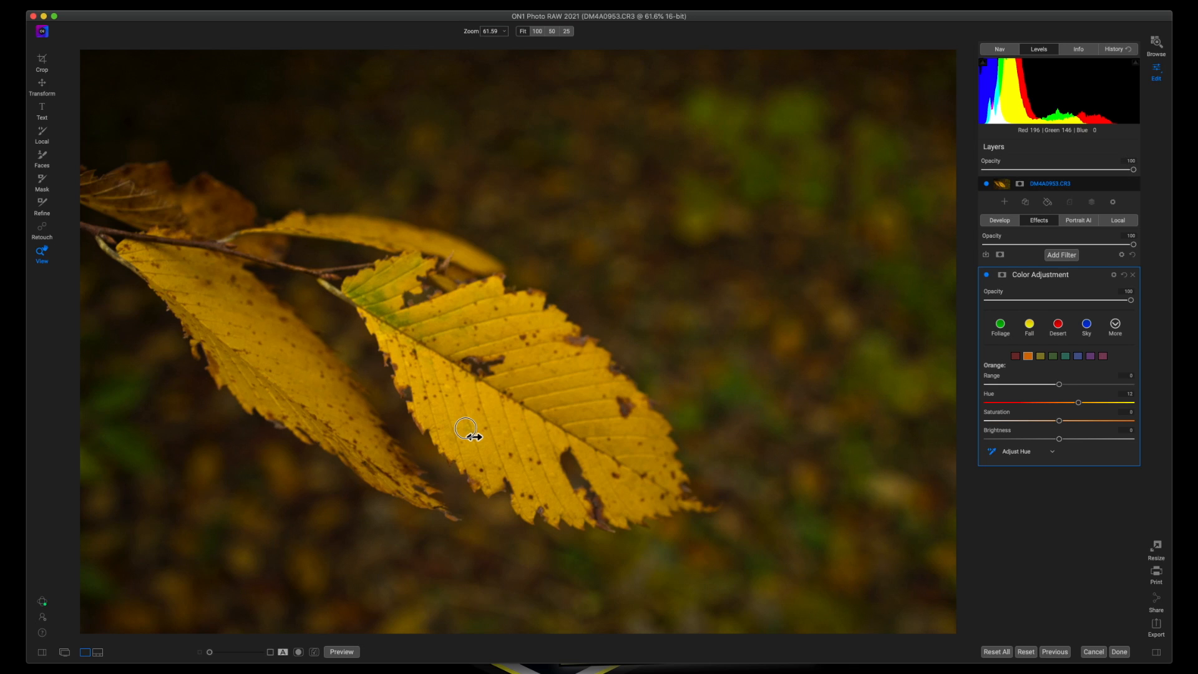
pyautogui.moveTo(467, 428); pyautogui.dragTo(492, 429)
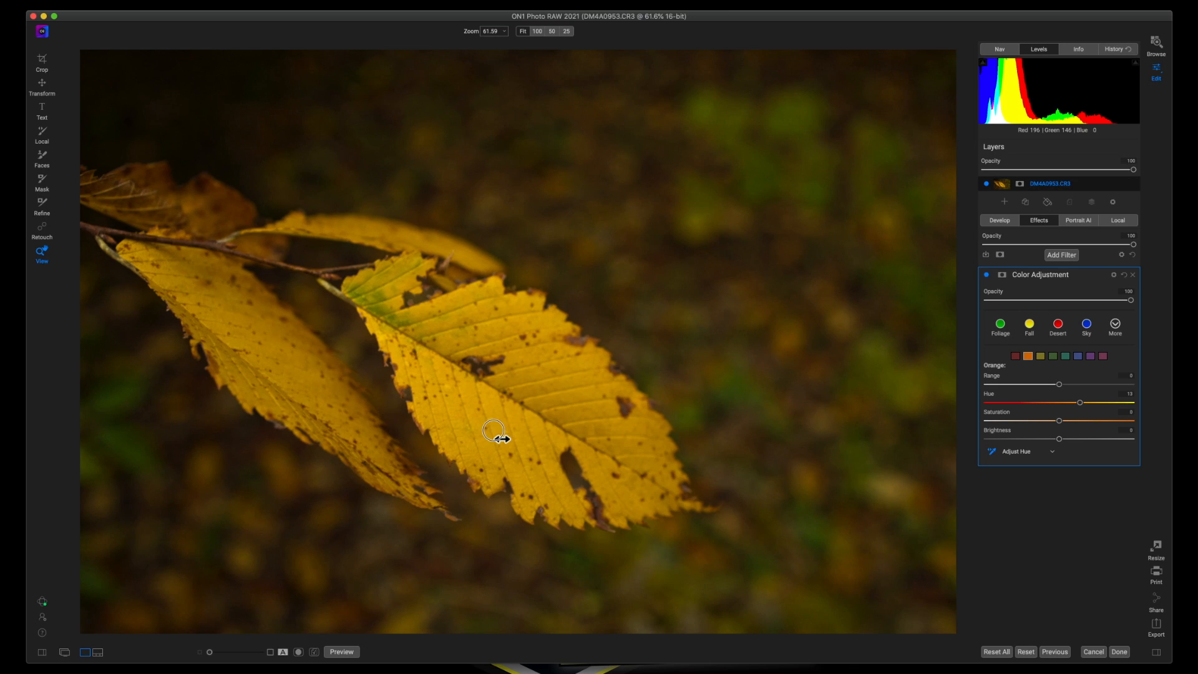
pyautogui.moveTo(1078, 402); pyautogui.dragTo(1083, 402)
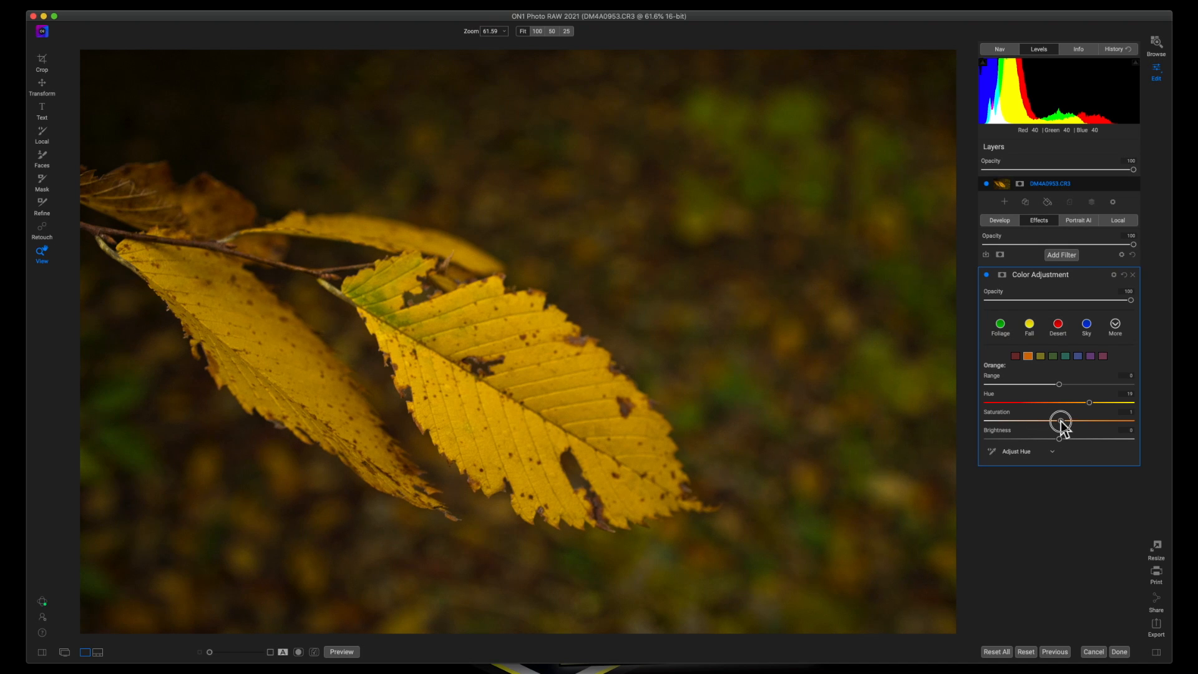
# Slightly boost orange saturation and lower orange brightness to about -12.
pyautogui.moveTo(1061, 420); pyautogui.dragTo(1069, 420)
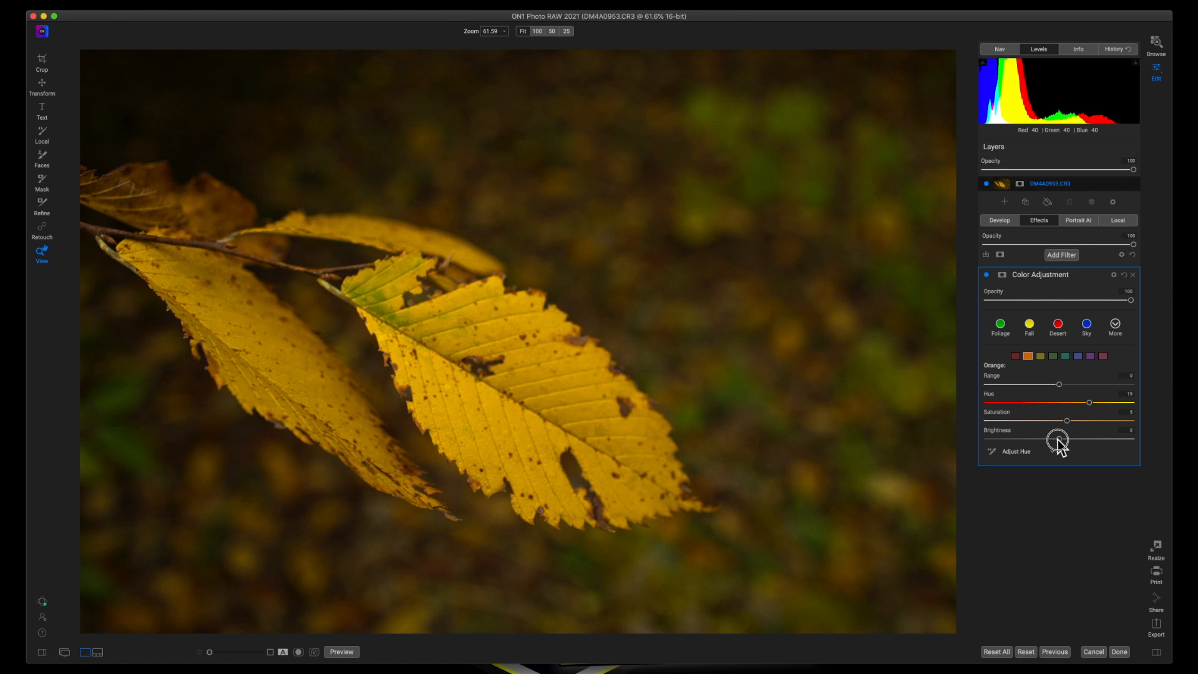
pyautogui.moveTo(1058, 439); pyautogui.dragTo(1039, 439)
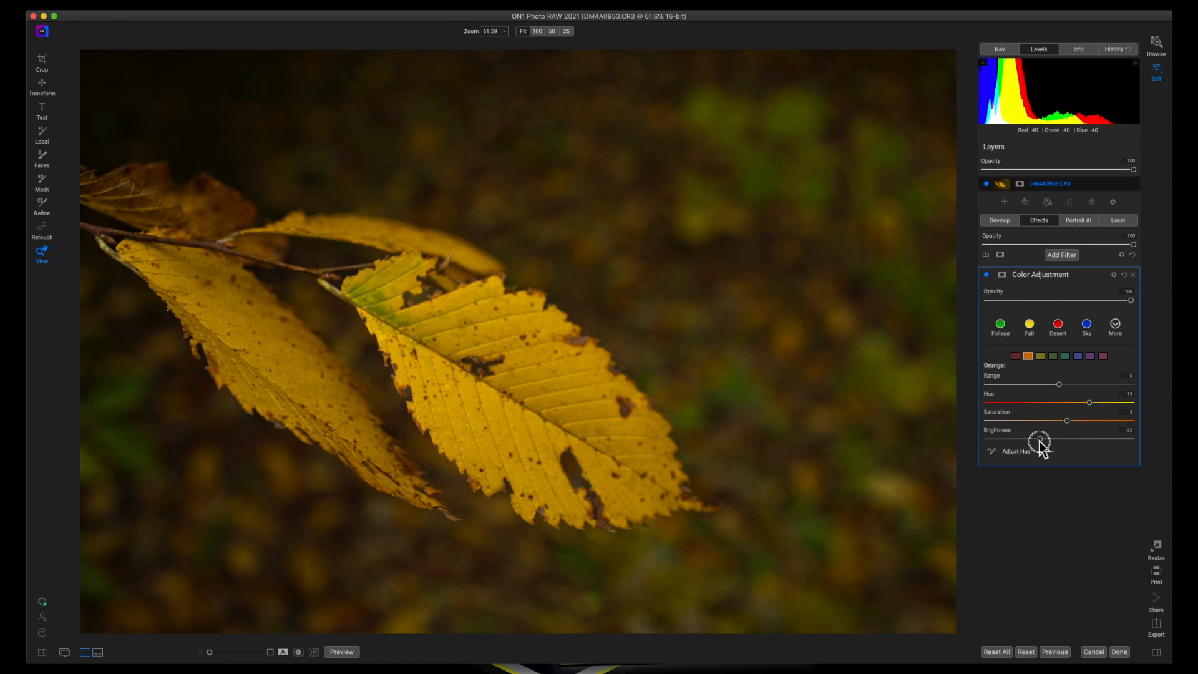
pyautogui.moveTo(1039, 443); pyautogui.dragTo(1064, 443)
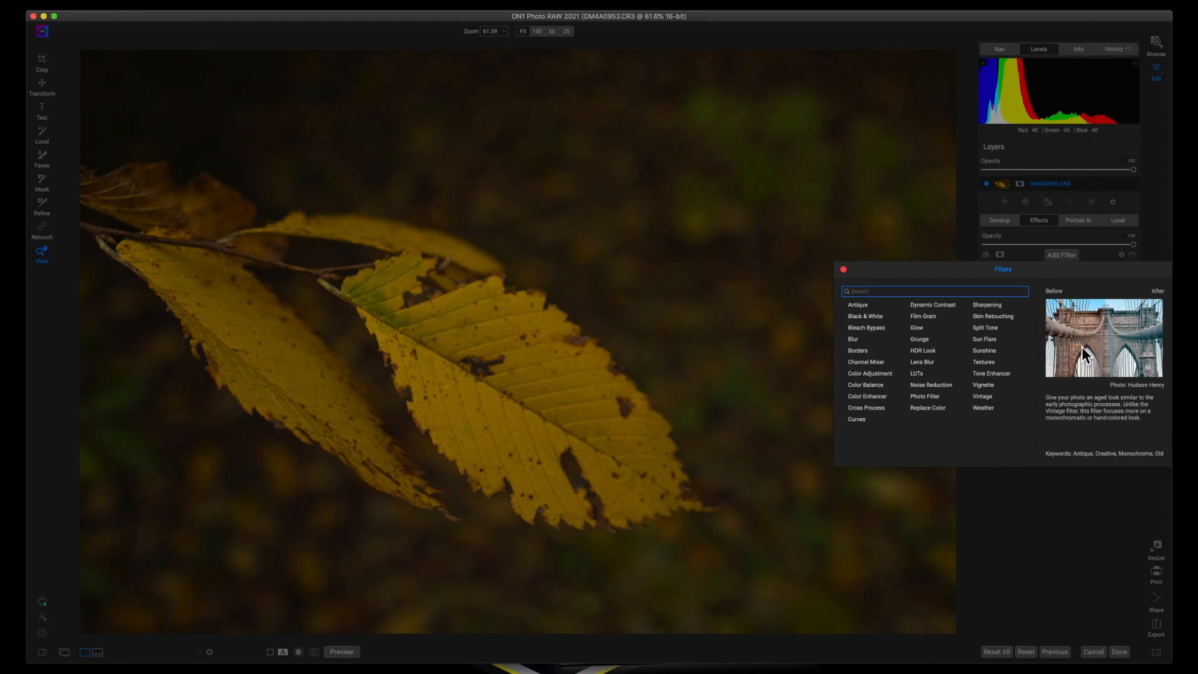
pyautogui.moveTo(855, 418)
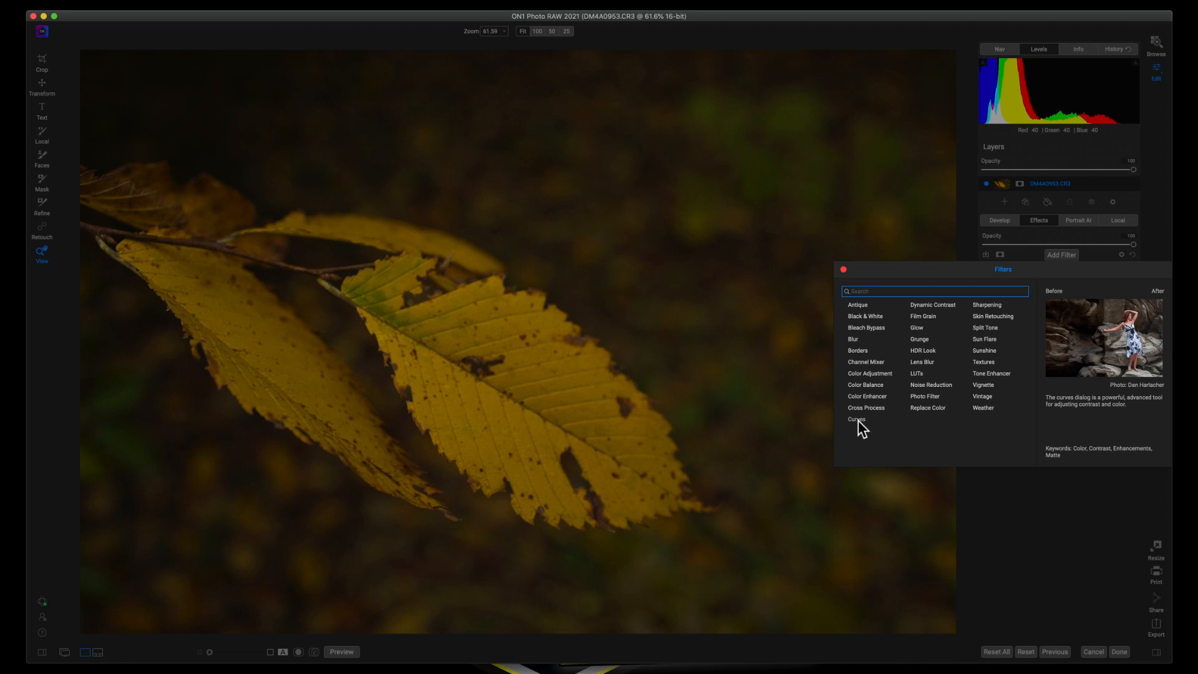
# Add a Curves filter using the Contrast Boost style and fine-tune the curve.
pyautogui.click(855, 418)
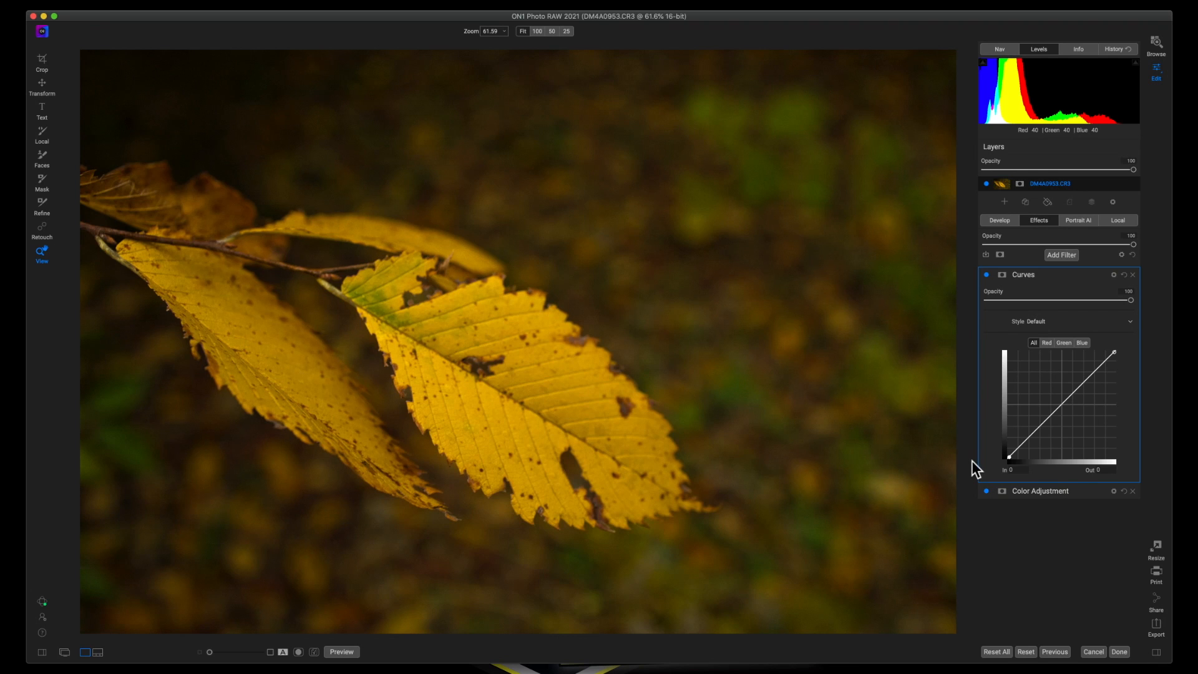
pyautogui.moveTo(1083, 472)
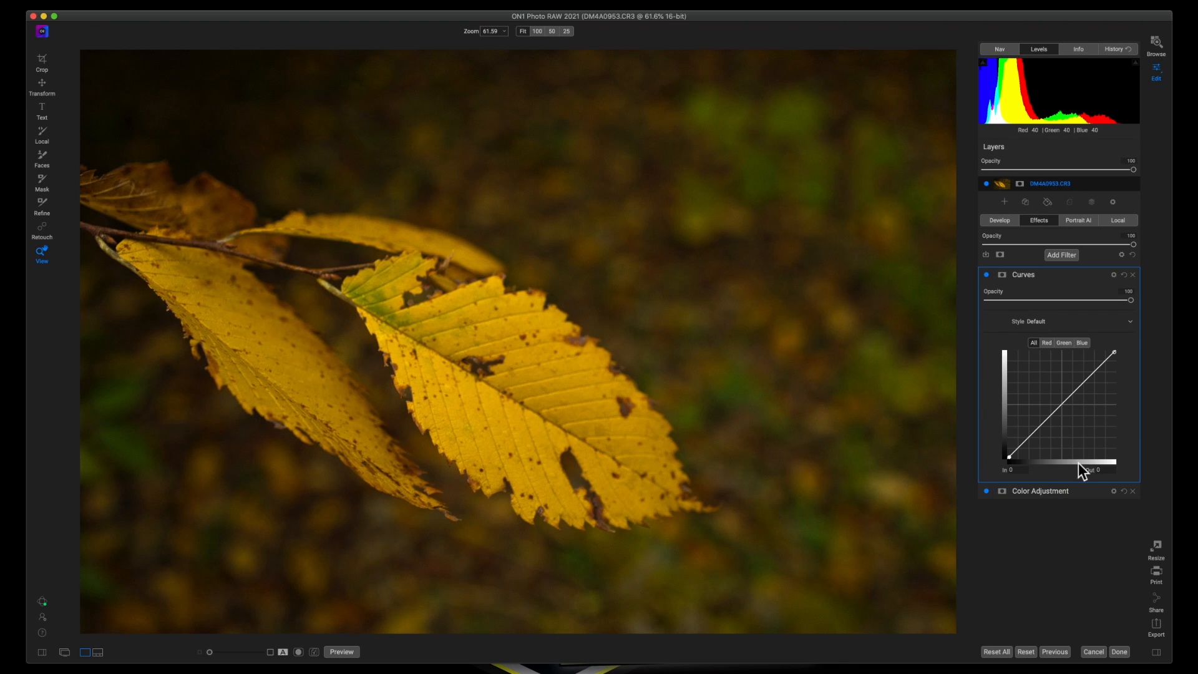
pyautogui.moveTo(1136, 330)
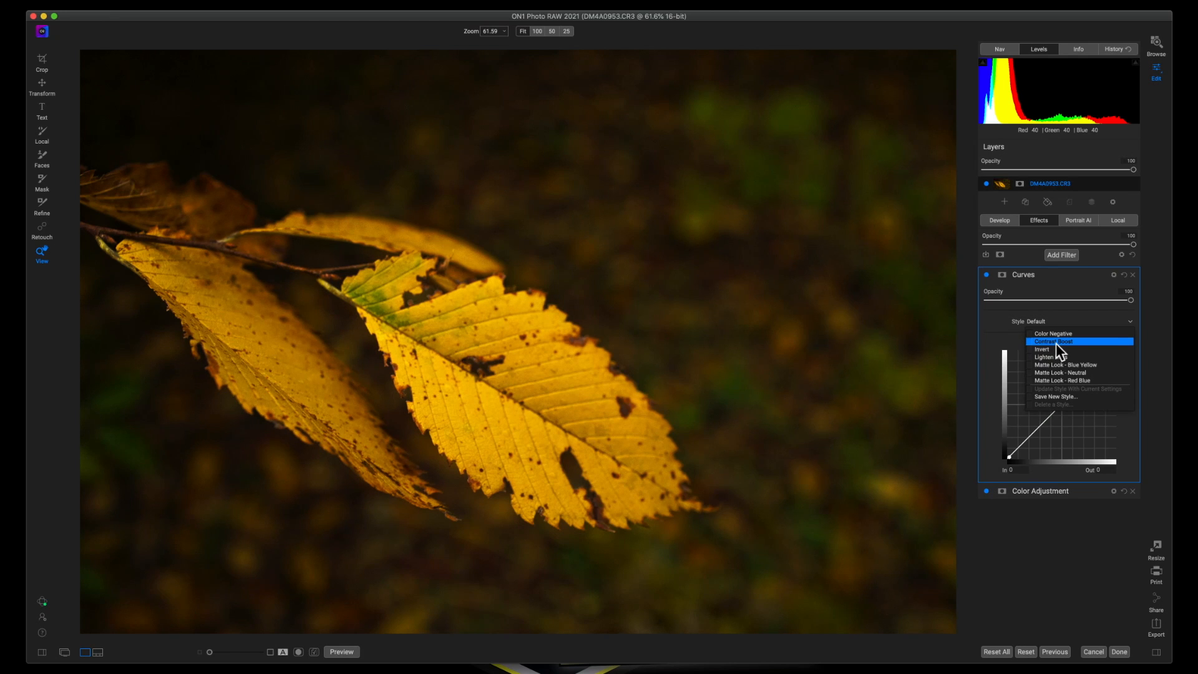
pyautogui.click(1059, 341)
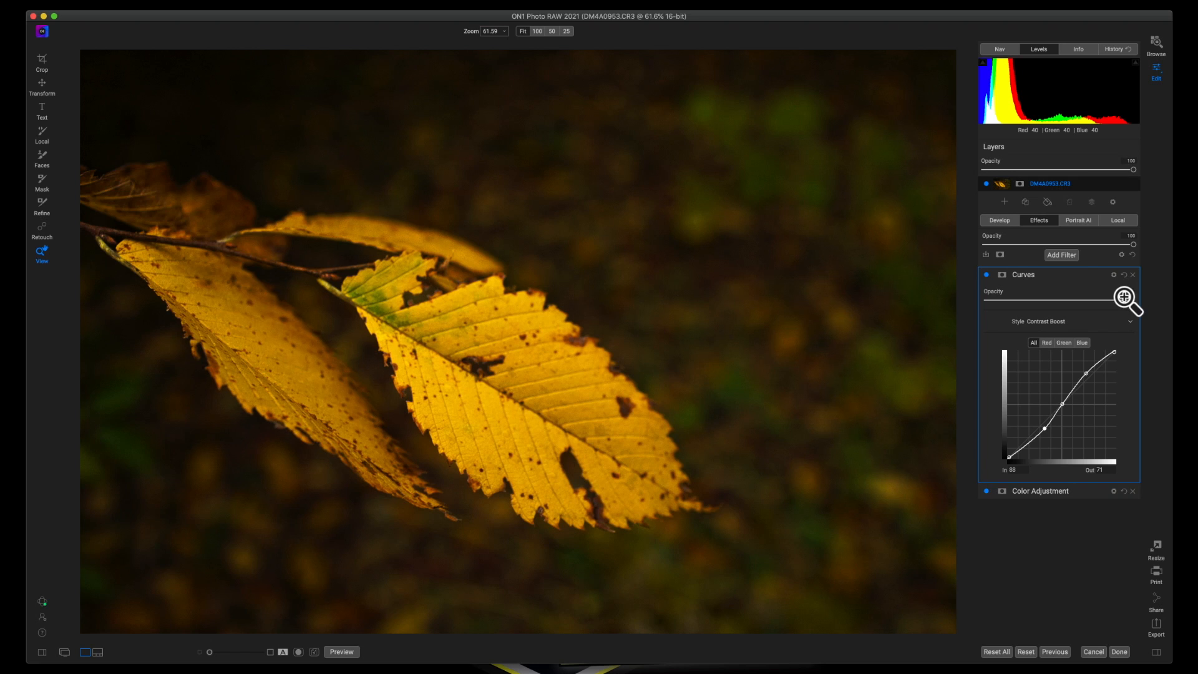
pyautogui.moveTo(1133, 299); pyautogui.dragTo(1034, 299)
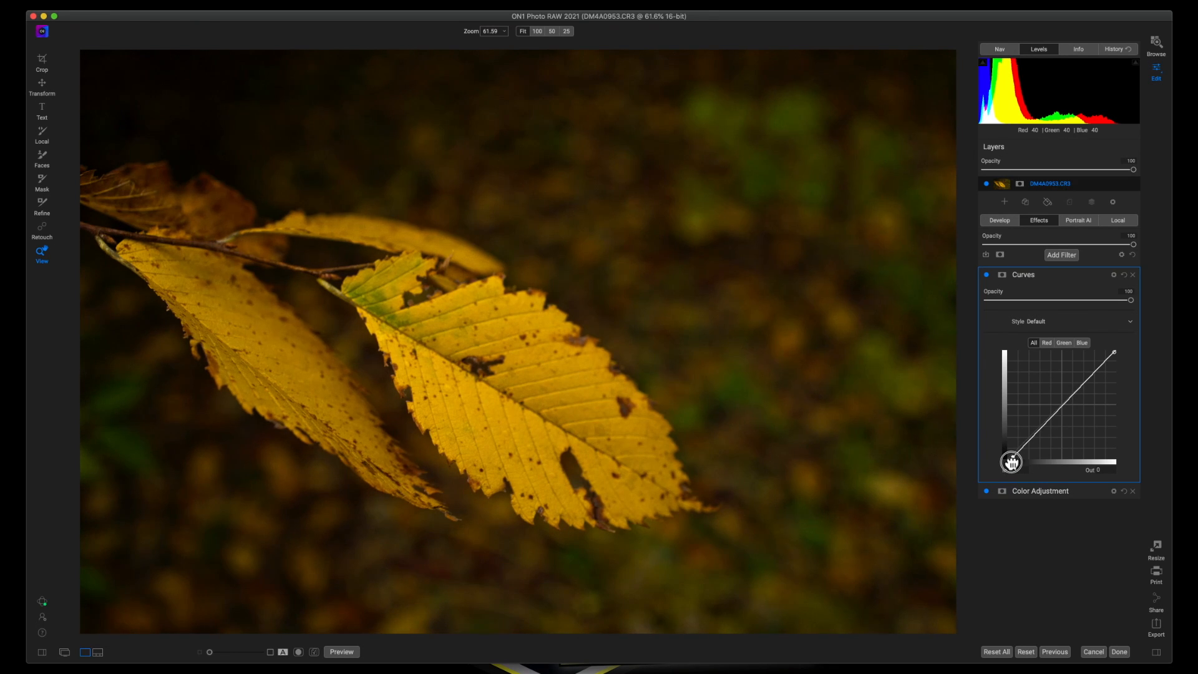
# Form an S-curve by pulling a shadow point down and a highlight point up.
pyautogui.moveTo(1012, 462); pyautogui.dragTo(1036, 434)
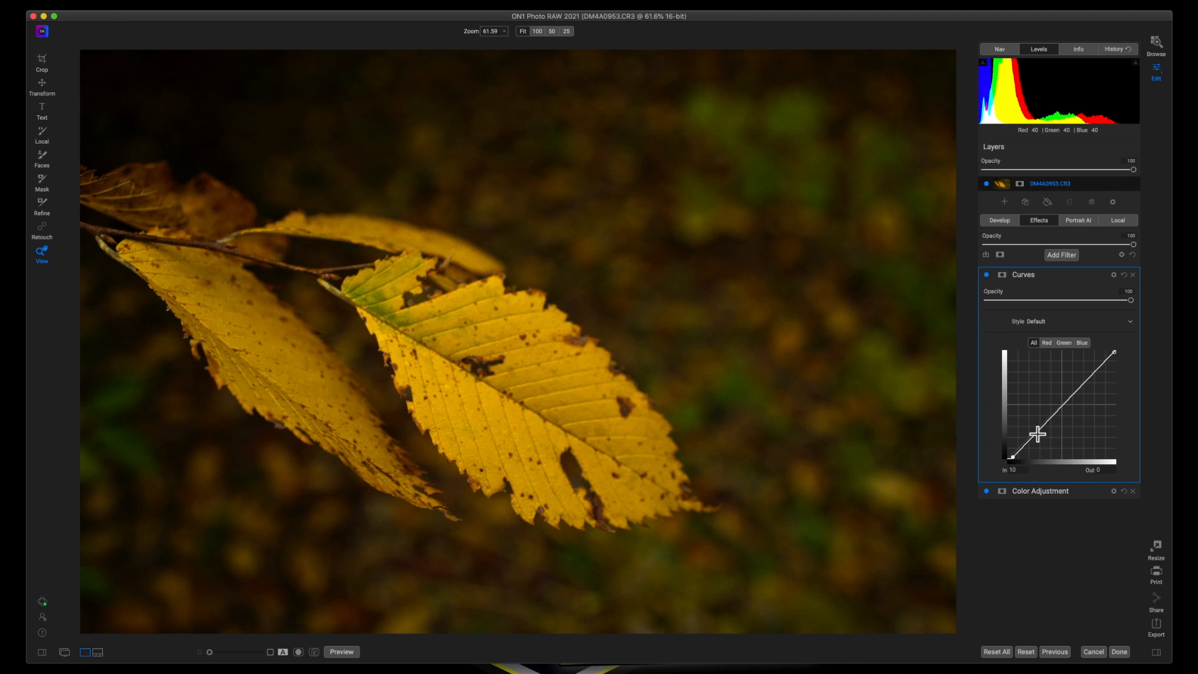
pyautogui.moveTo(1037, 435); pyautogui.dragTo(1061, 404)
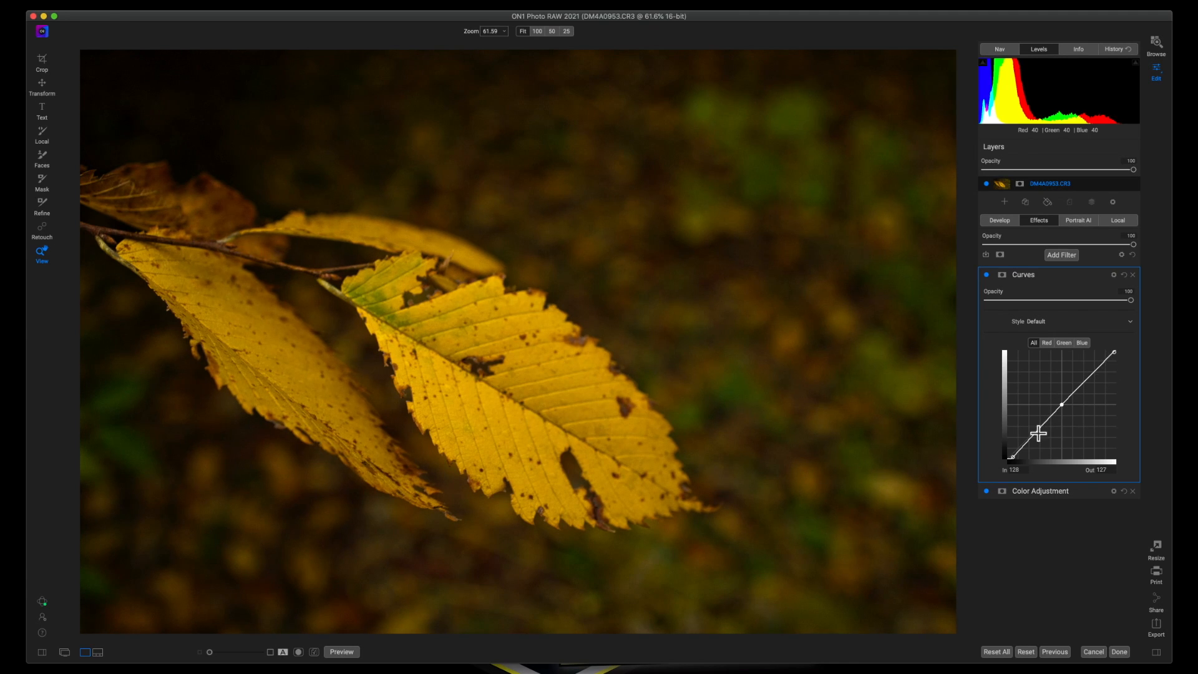
pyautogui.moveTo(1037, 424); pyautogui.dragTo(1033, 435)
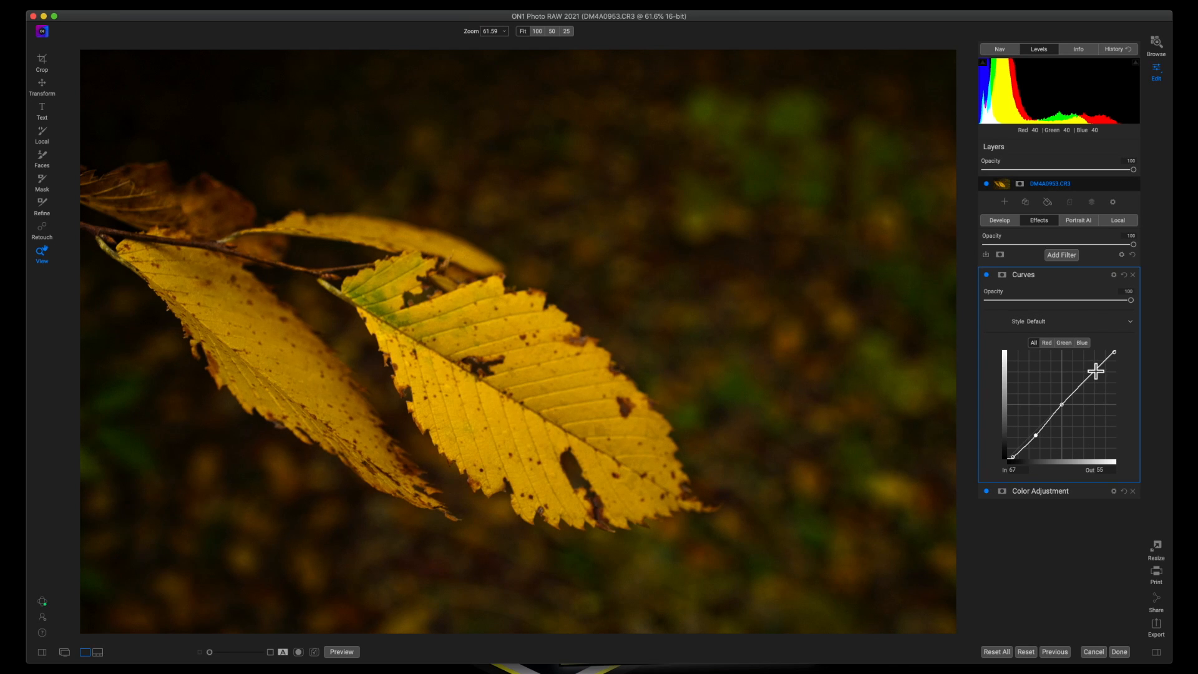
pyautogui.moveTo(1112, 351); pyautogui.dragTo(1099, 359)
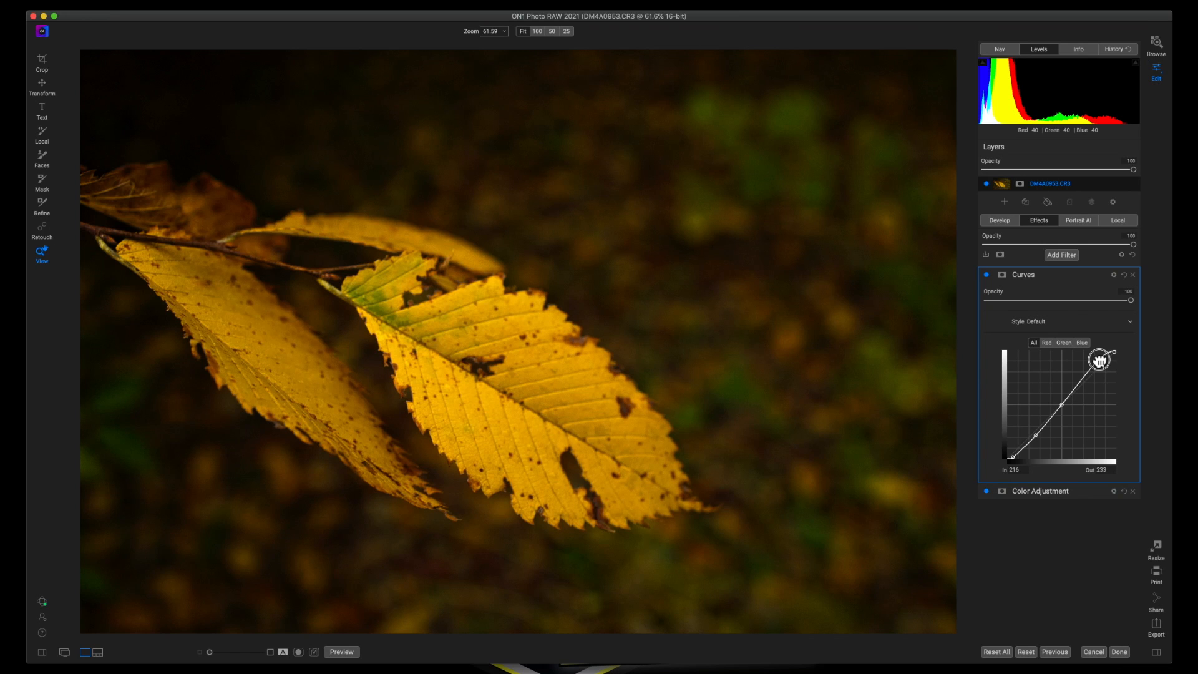
pyautogui.moveTo(1098, 360); pyautogui.dragTo(1115, 357)
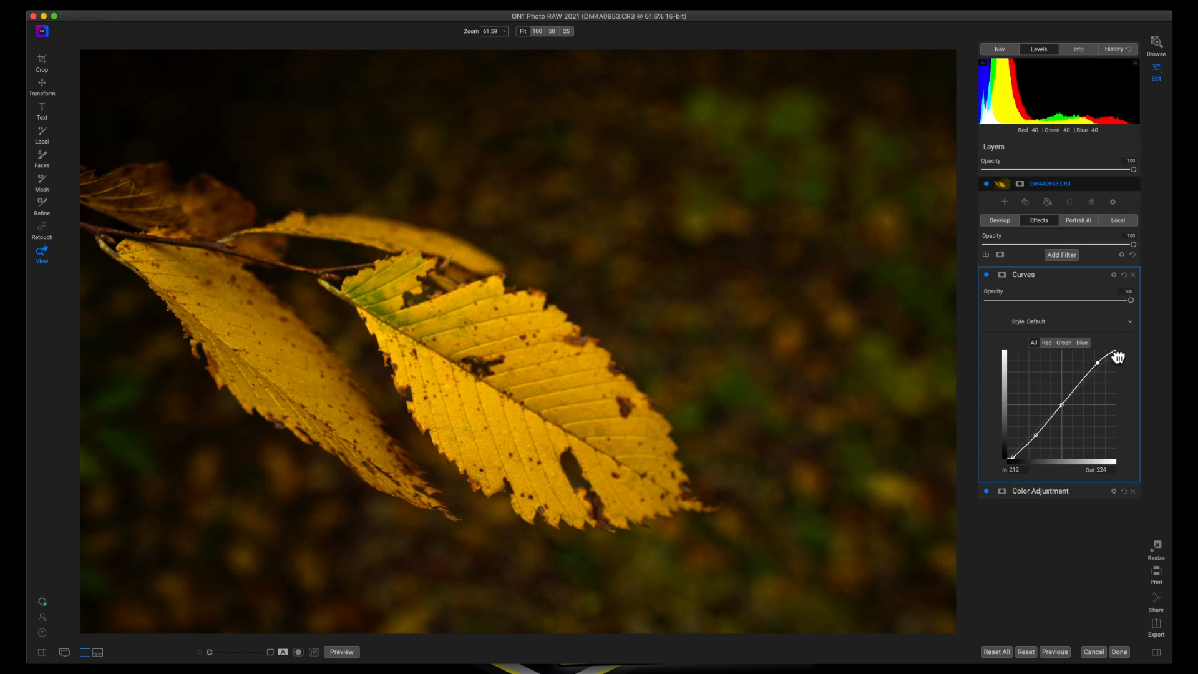
pyautogui.moveTo(1109, 357); pyautogui.dragTo(1118, 354)
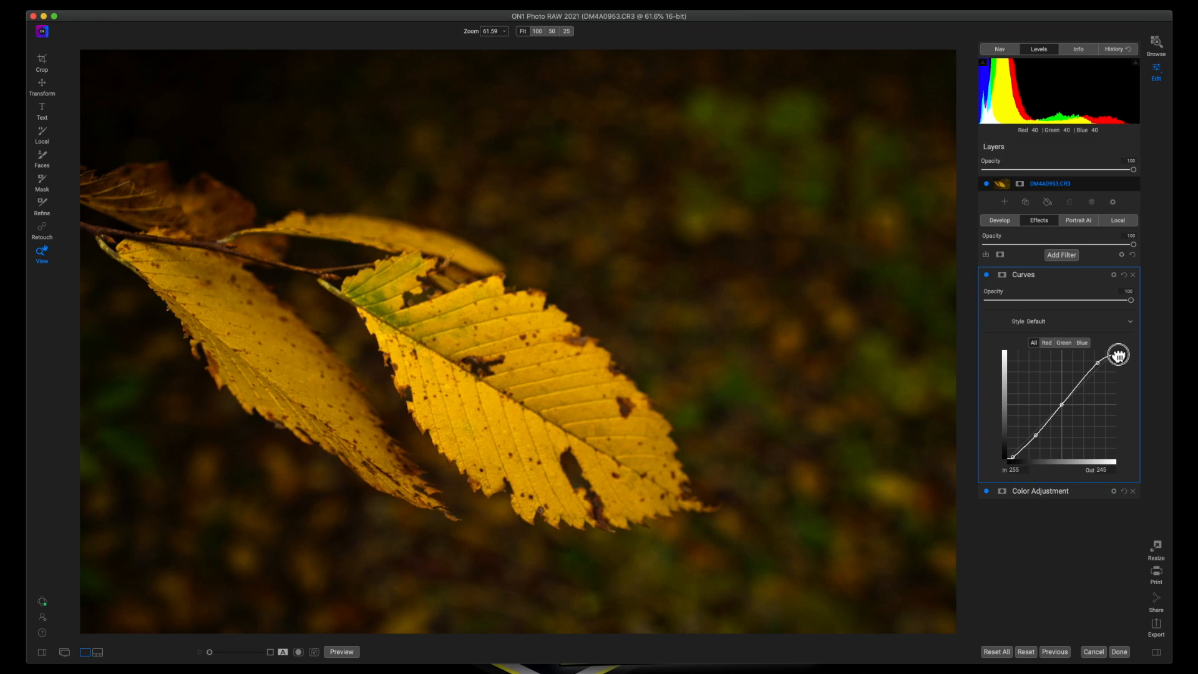
pyautogui.moveTo(1118, 354); pyautogui.dragTo(1103, 346)
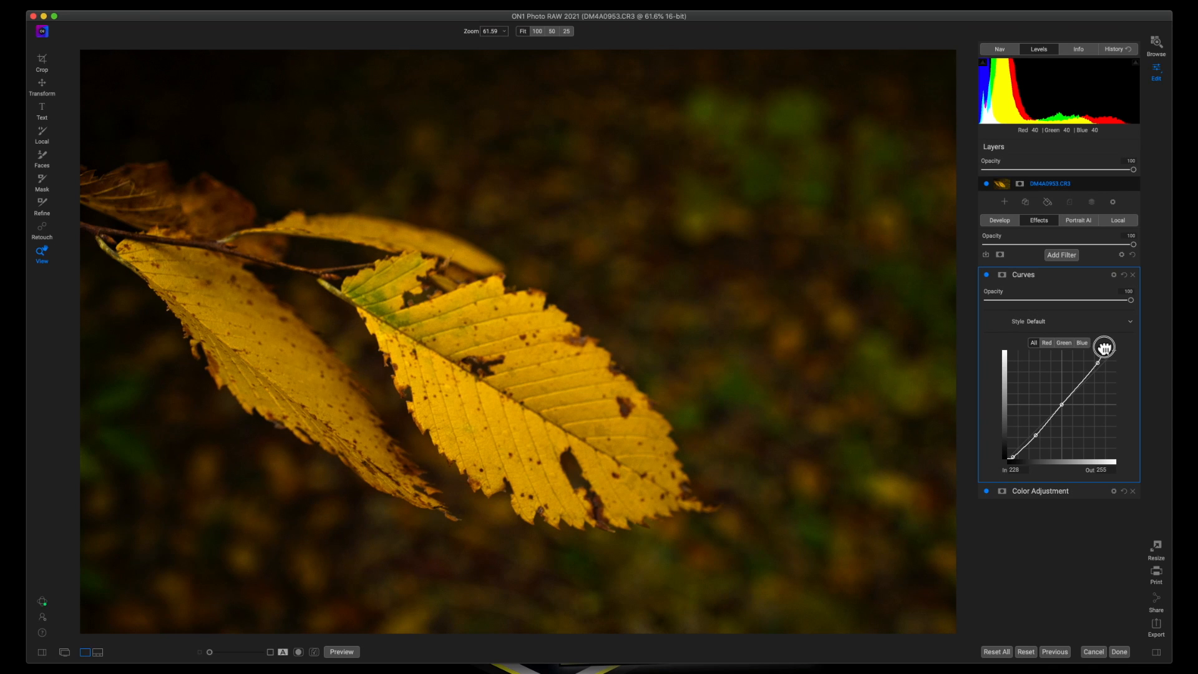
pyautogui.moveTo(1119, 353); pyautogui.dragTo(1114, 352)
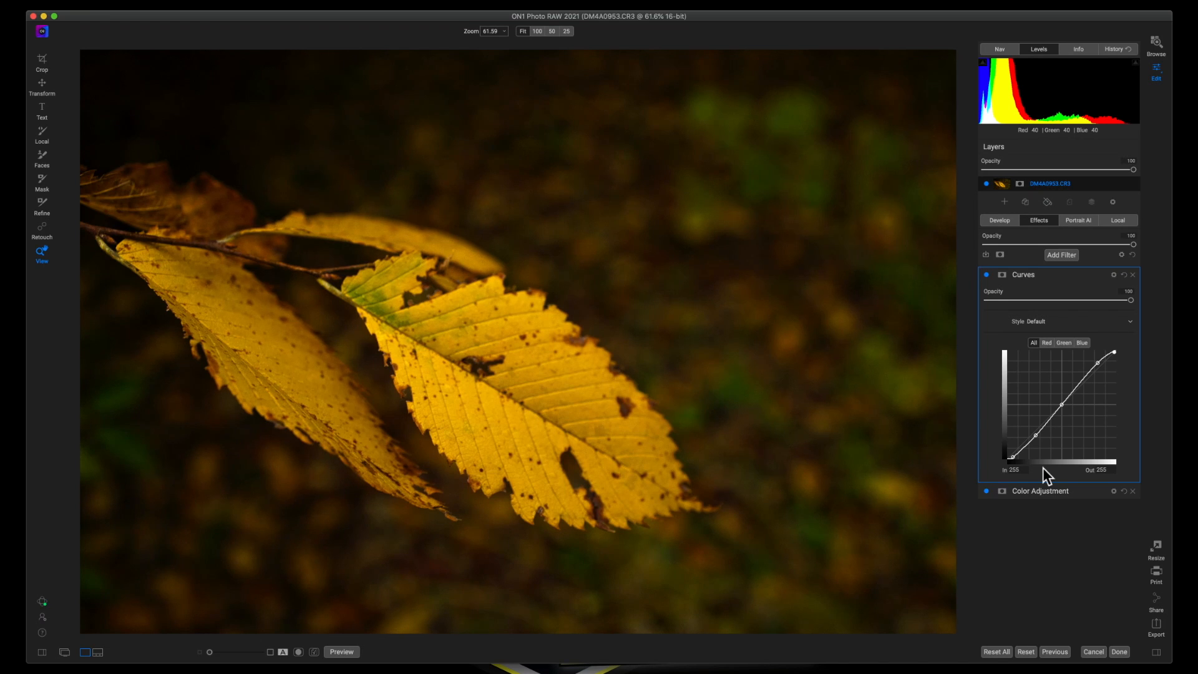
# Nudge Exposure up to about -0.2 in Develop, then show the filter list again.
pyautogui.click(999, 221)
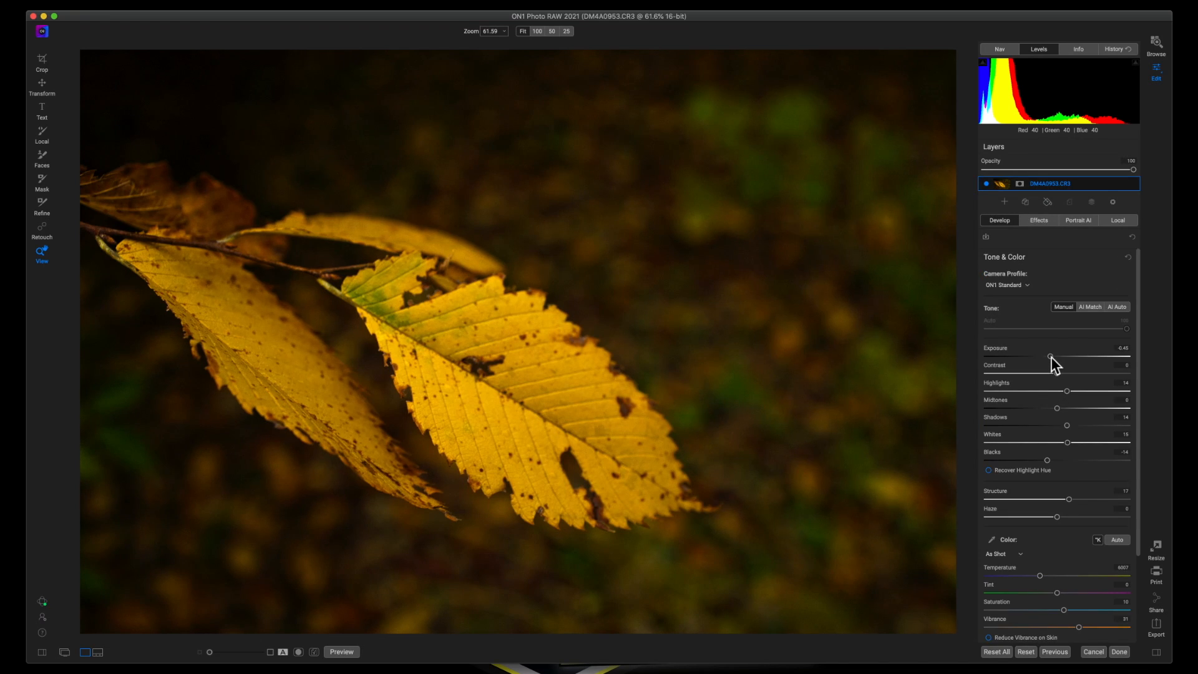
pyautogui.moveTo(1049, 357); pyautogui.dragTo(1053, 356)
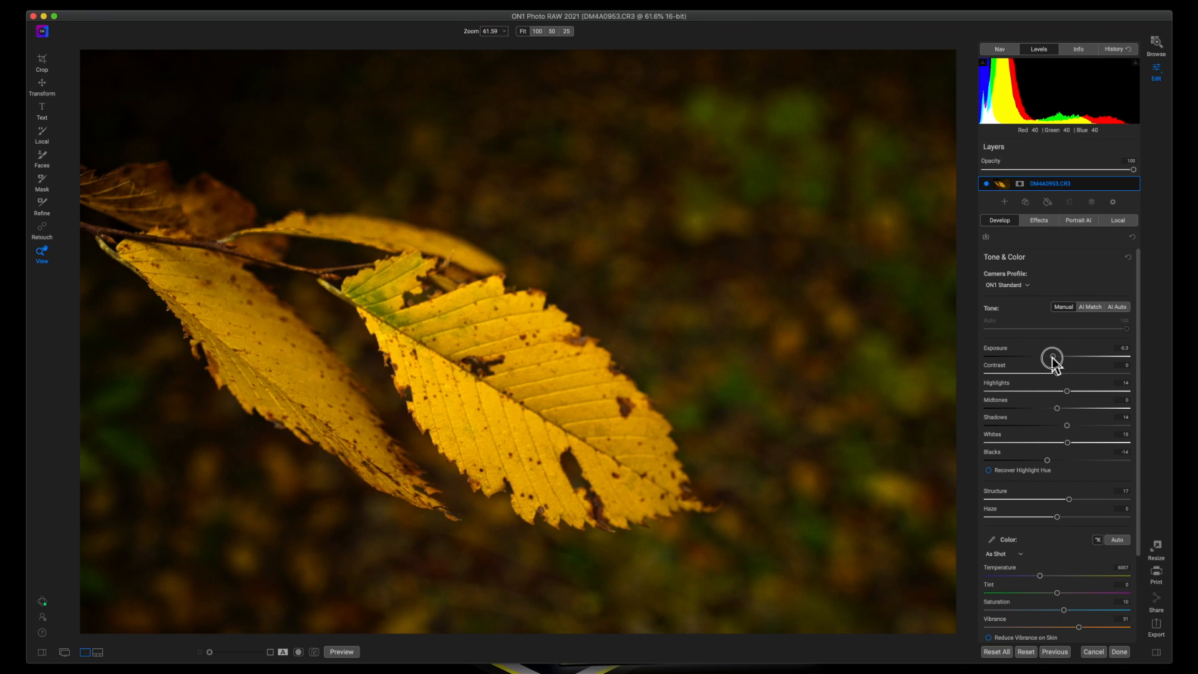
pyautogui.moveTo(1053, 359); pyautogui.dragTo(1056, 360)
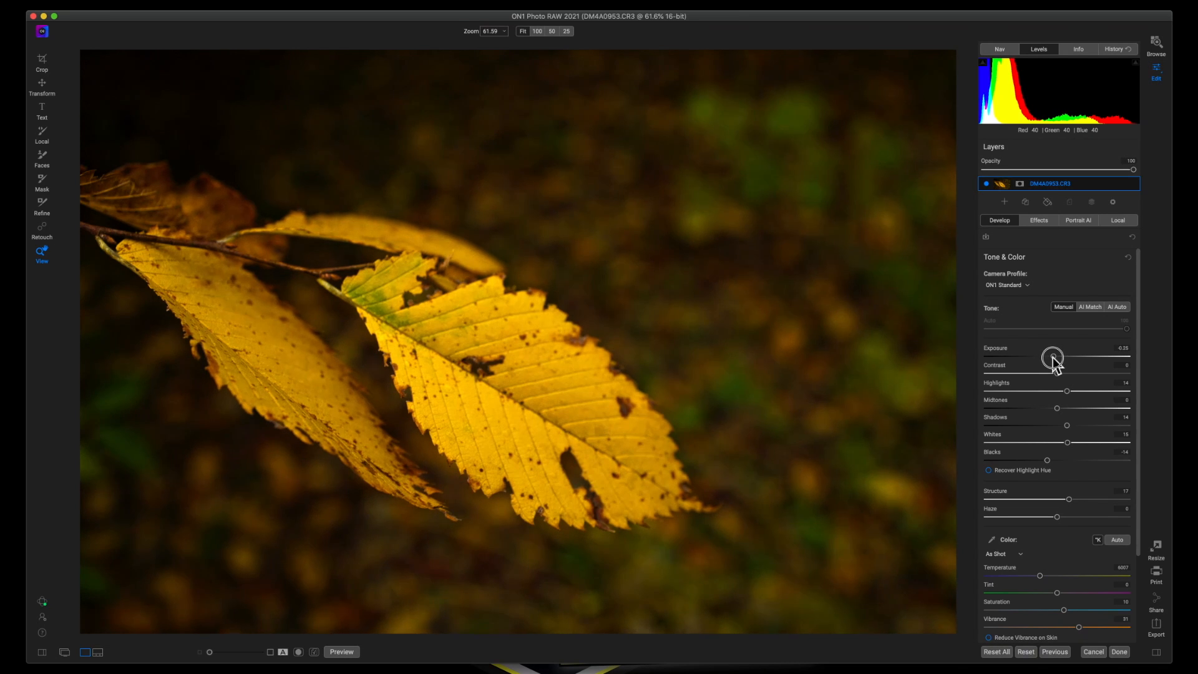
pyautogui.moveTo(1052, 357); pyautogui.dragTo(1054, 357)
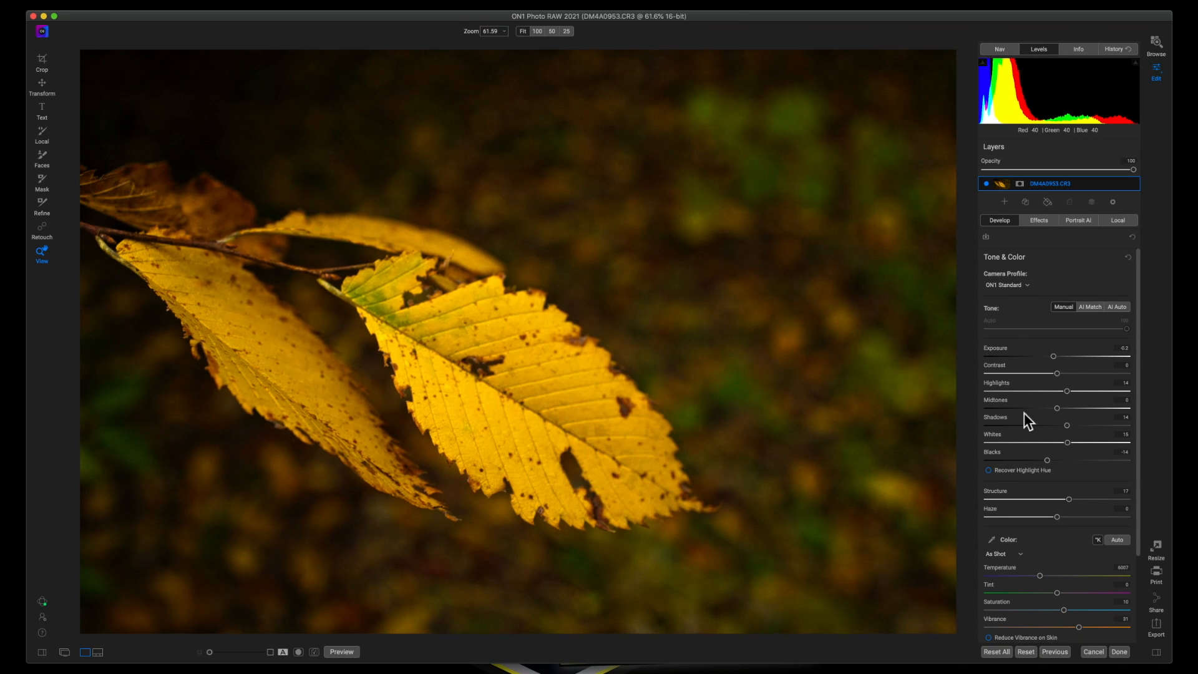
pyautogui.moveTo(1027, 456)
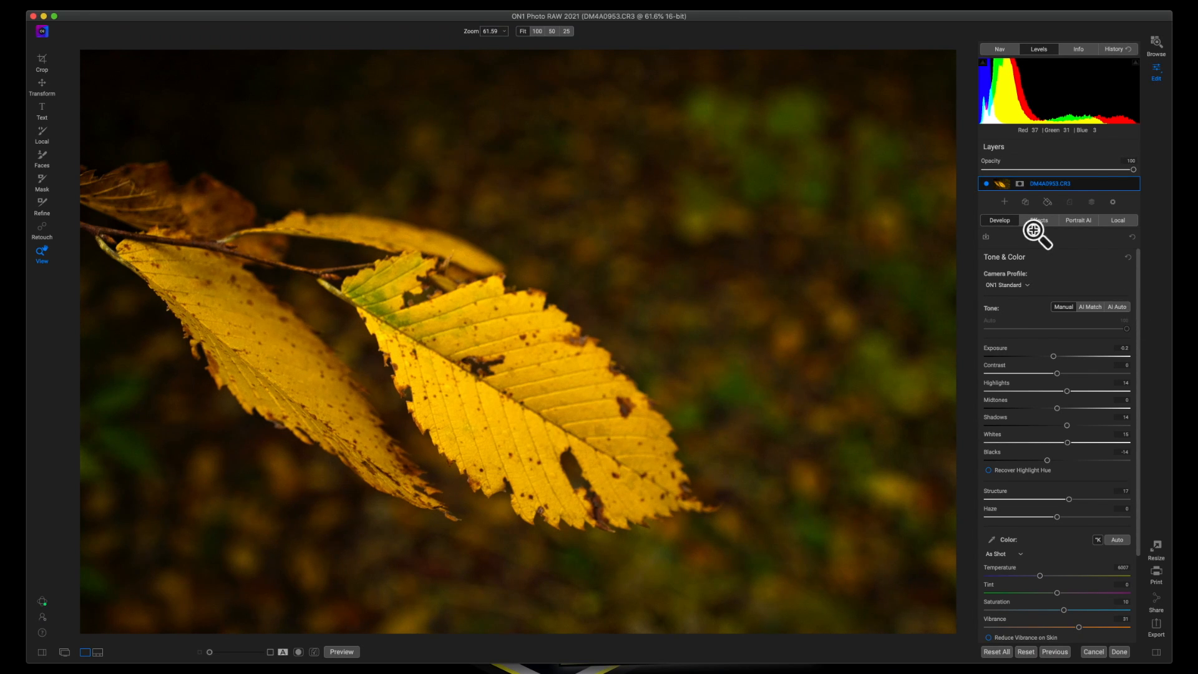
pyautogui.click(1038, 220)
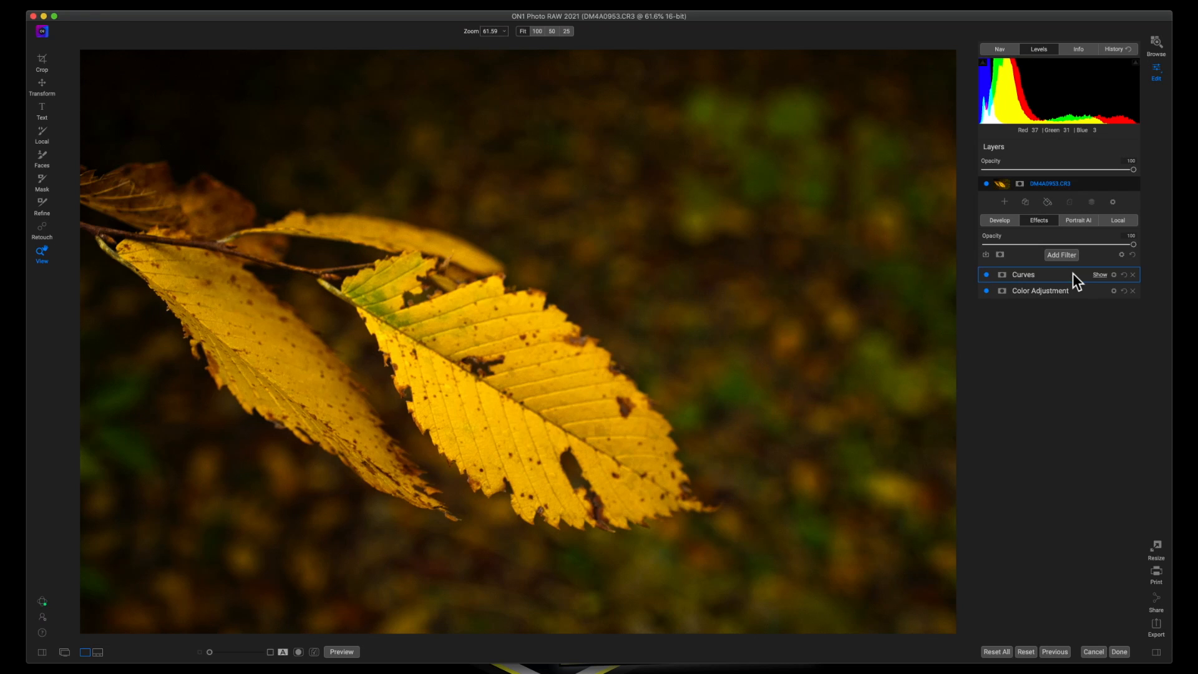
# Add a Dynamic Contrast filter on top of Curves and Color Adjustment.
pyautogui.click(1060, 254)
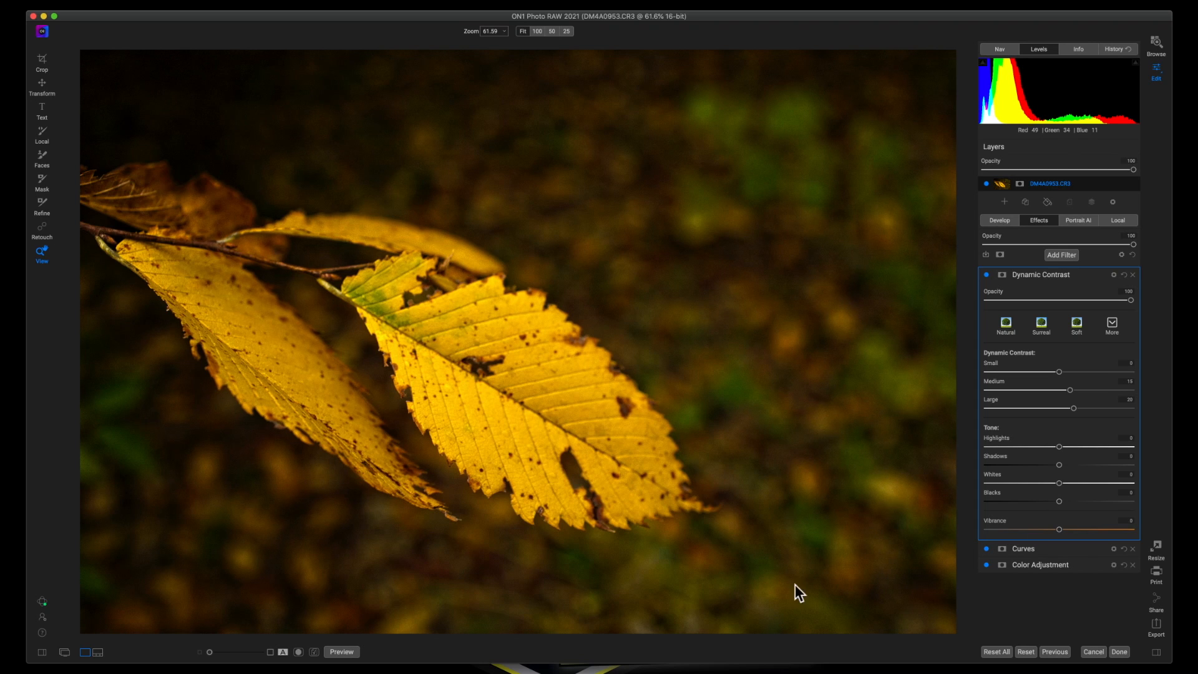
pyautogui.moveTo(623, 506)
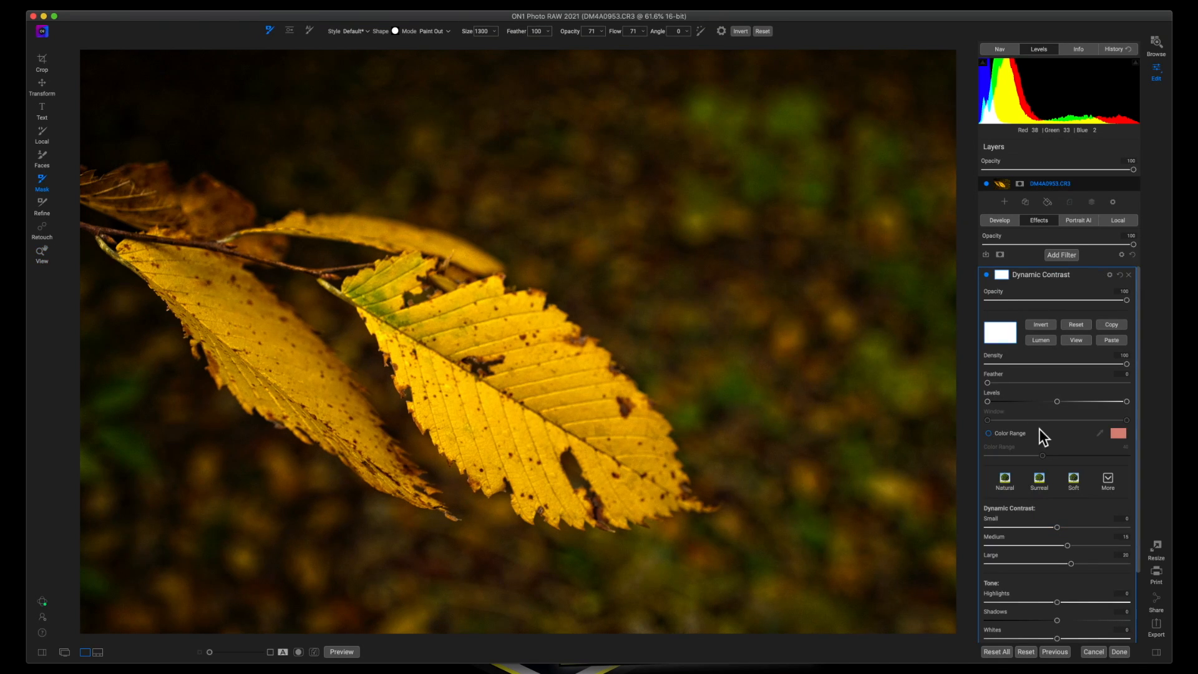
# Invert the Dynamic Contrast mask so the effect is hidden everywhere.
pyautogui.click(1040, 324)
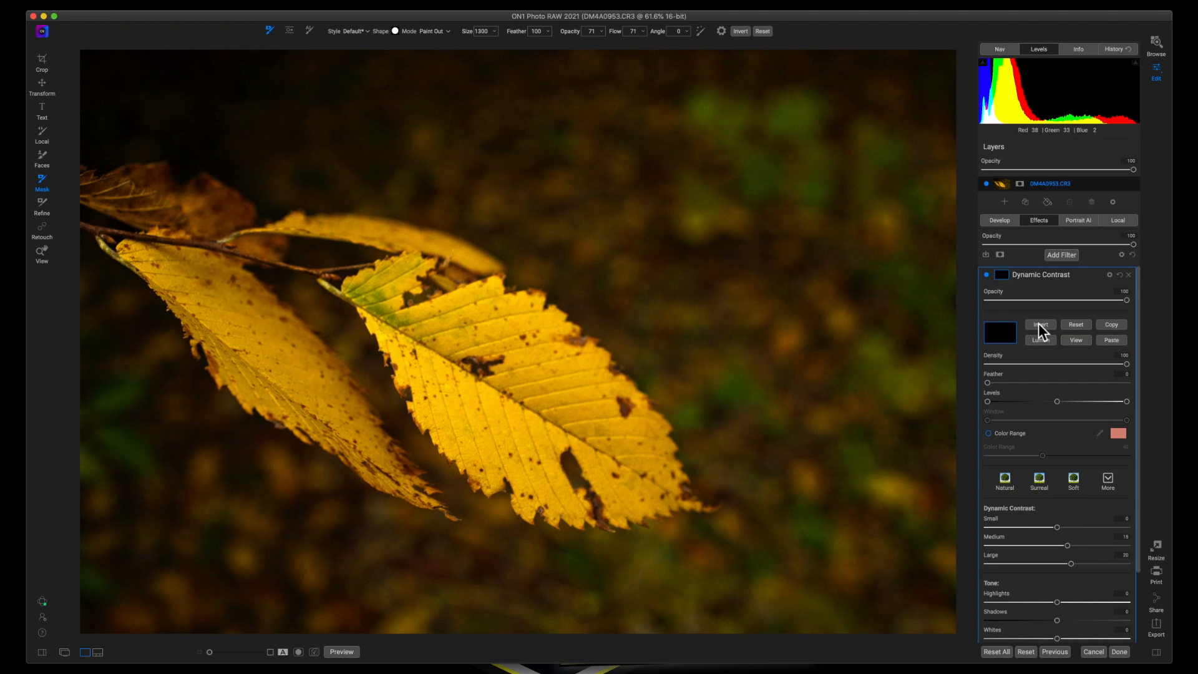
pyautogui.moveTo(1034, 343)
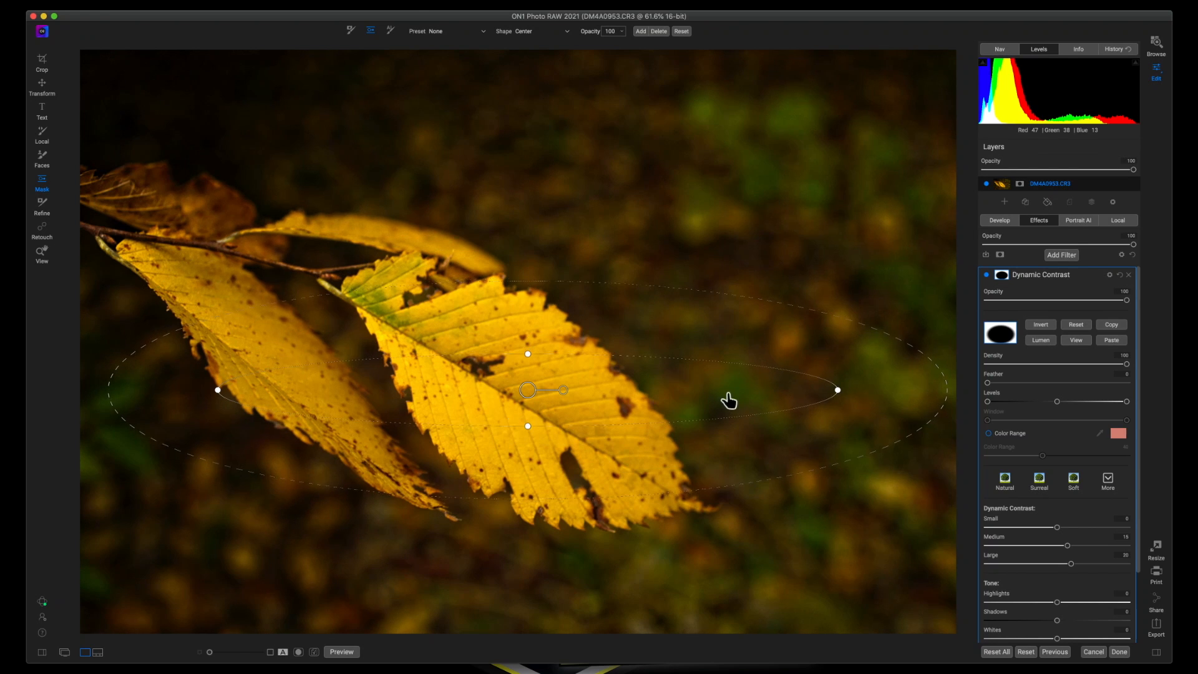
# Draw a Center gradient oval over the main leaf and stretch it along the leaf.
pyautogui.moveTo(836, 390); pyautogui.dragTo(709, 390)
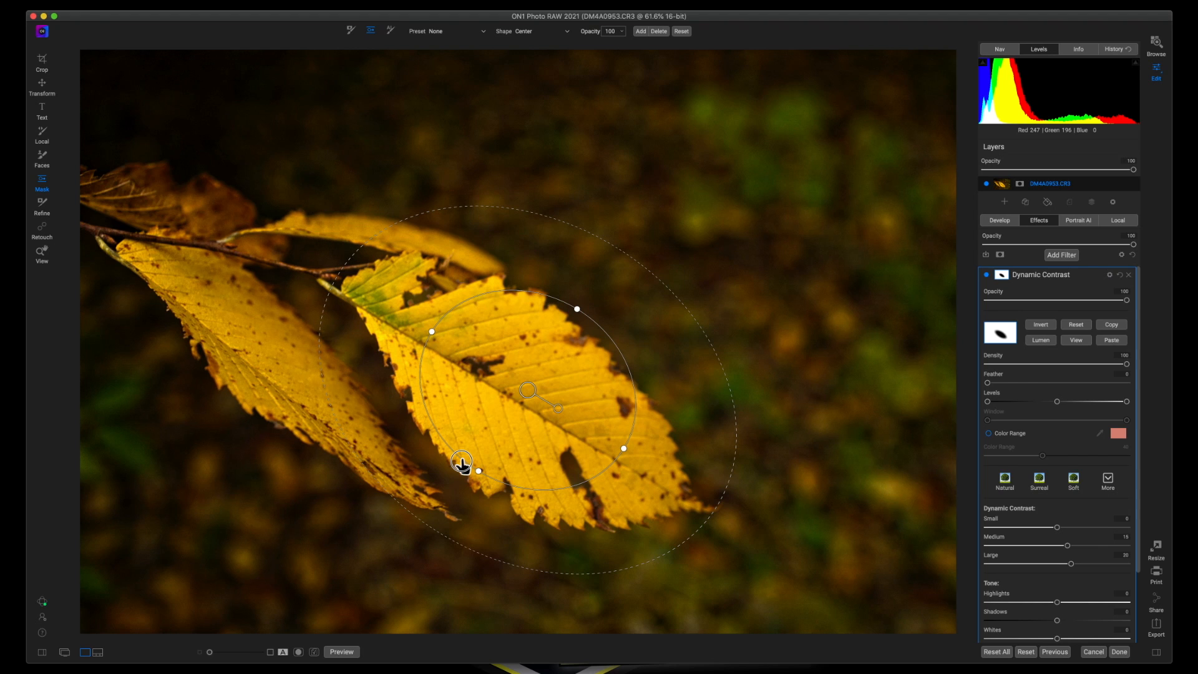
pyautogui.moveTo(460, 463); pyautogui.dragTo(668, 489)
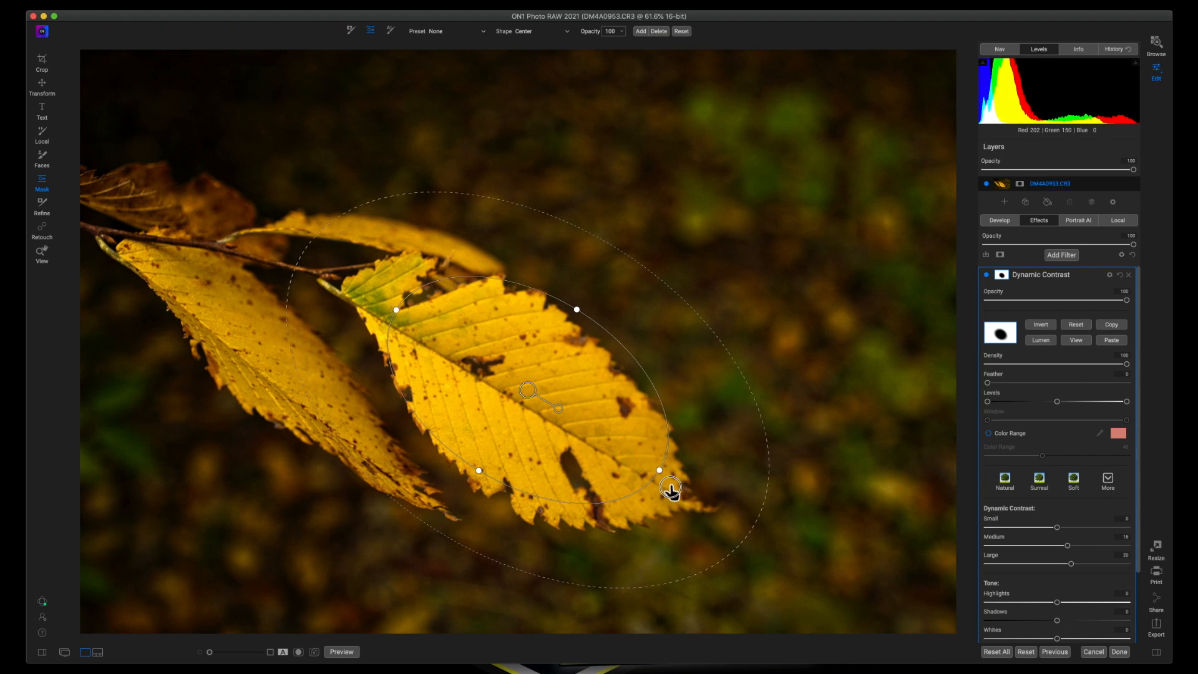
pyautogui.moveTo(671, 487); pyautogui.dragTo(686, 487)
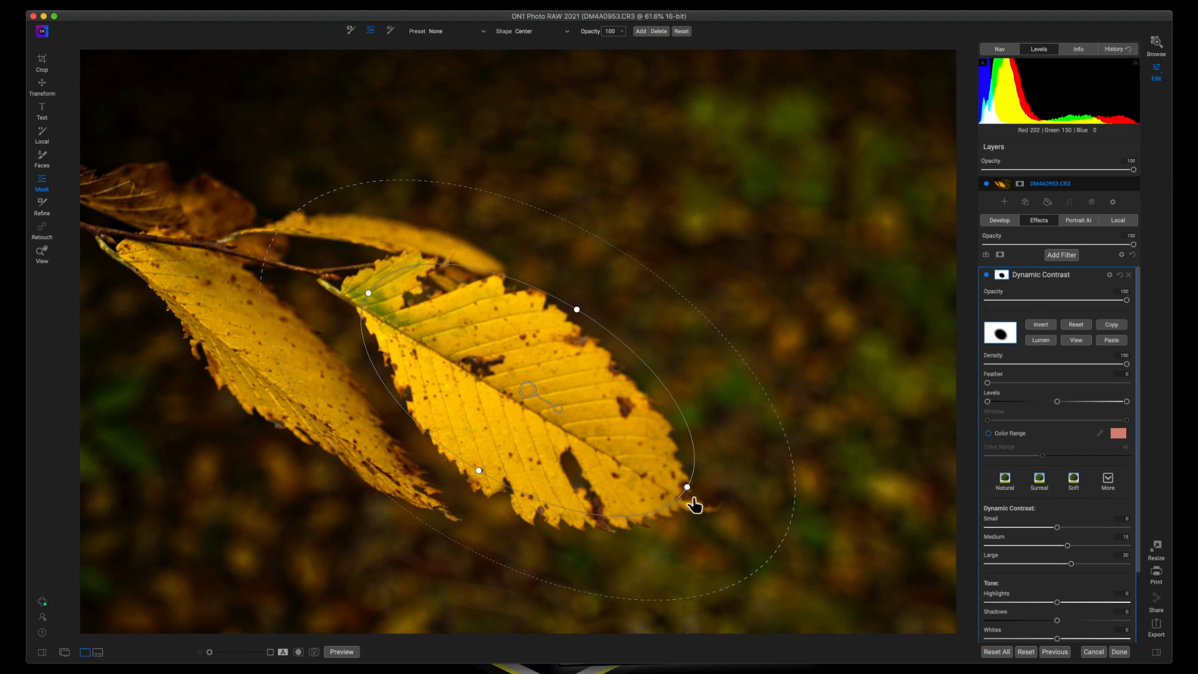
pyautogui.click(1038, 323)
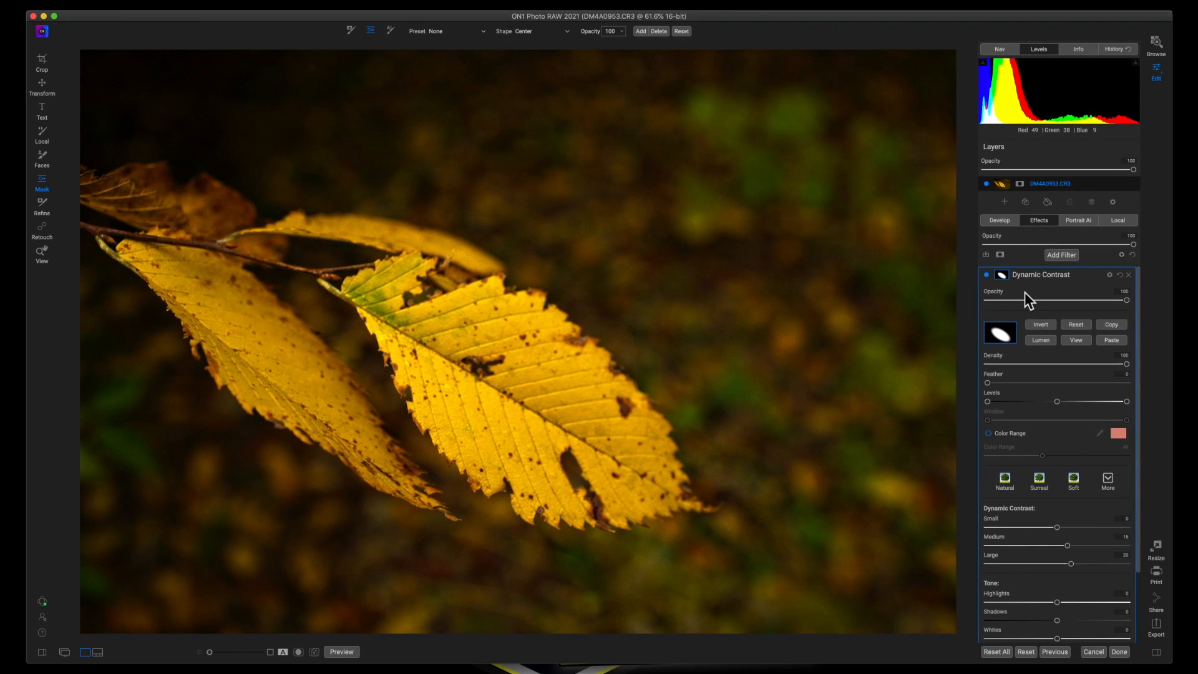
pyautogui.click(341, 651)
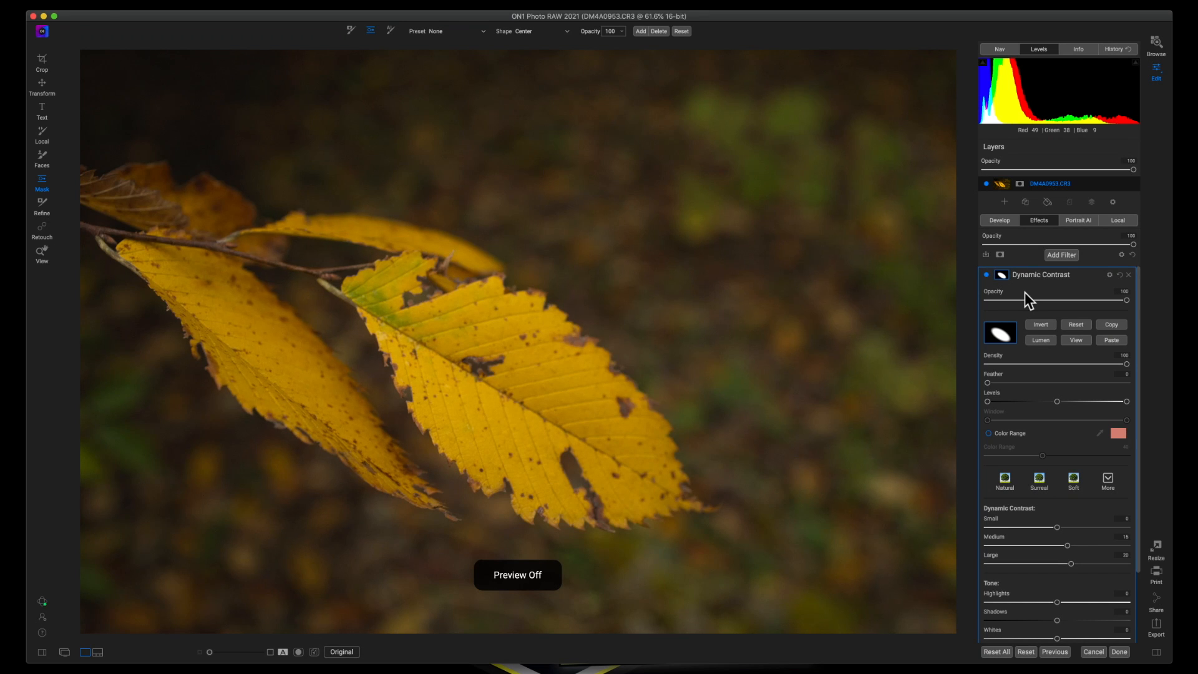
pyautogui.click(341, 651)
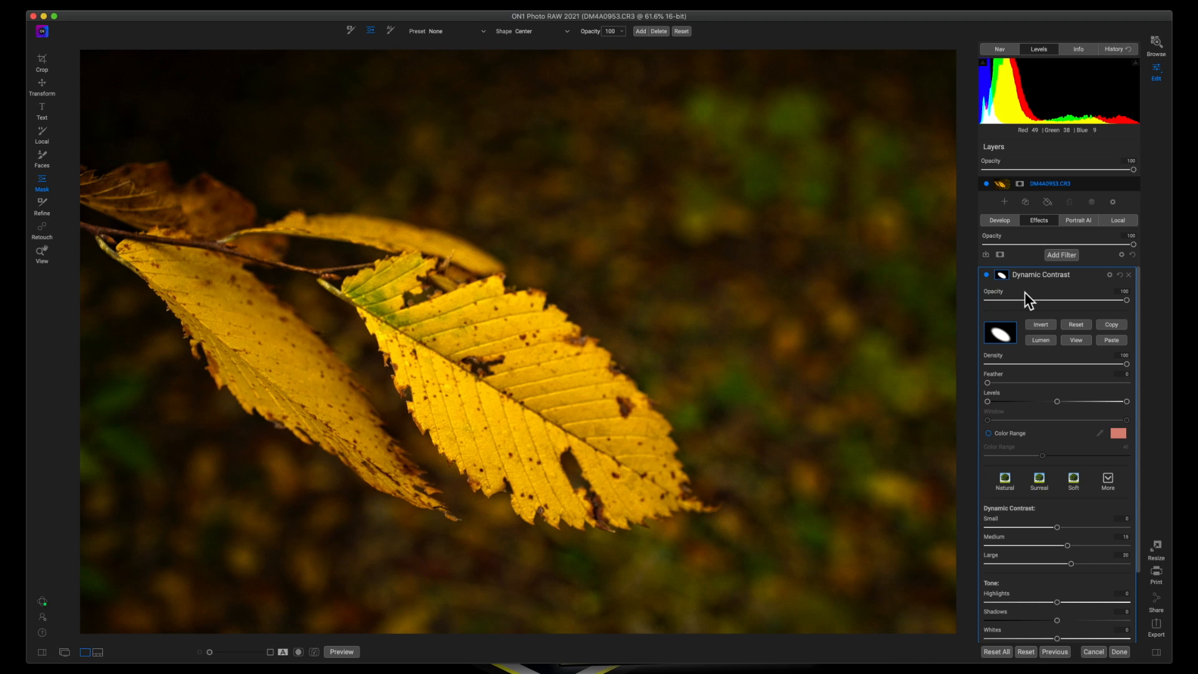